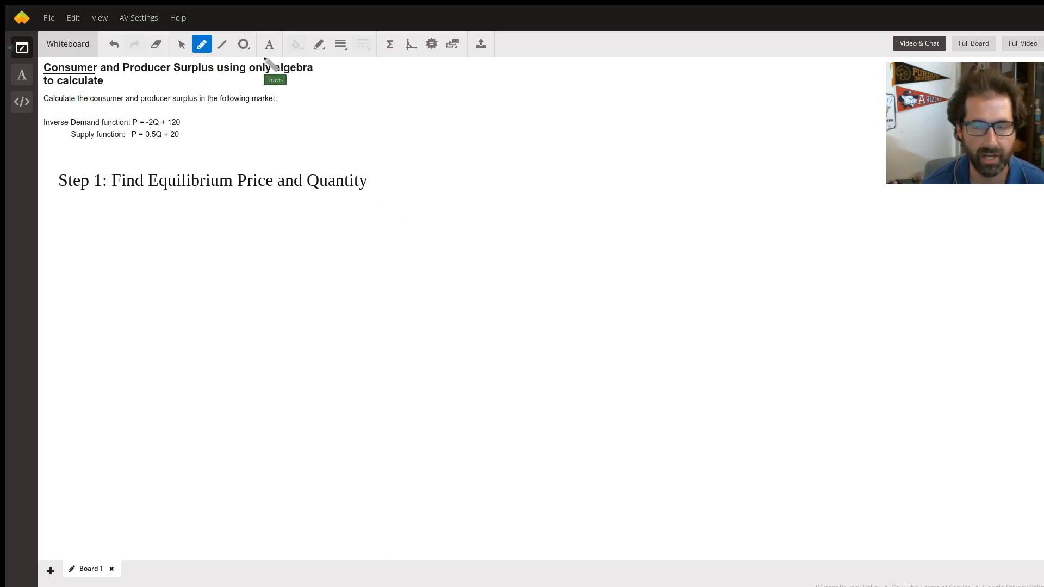
mouse_move(313, 72)
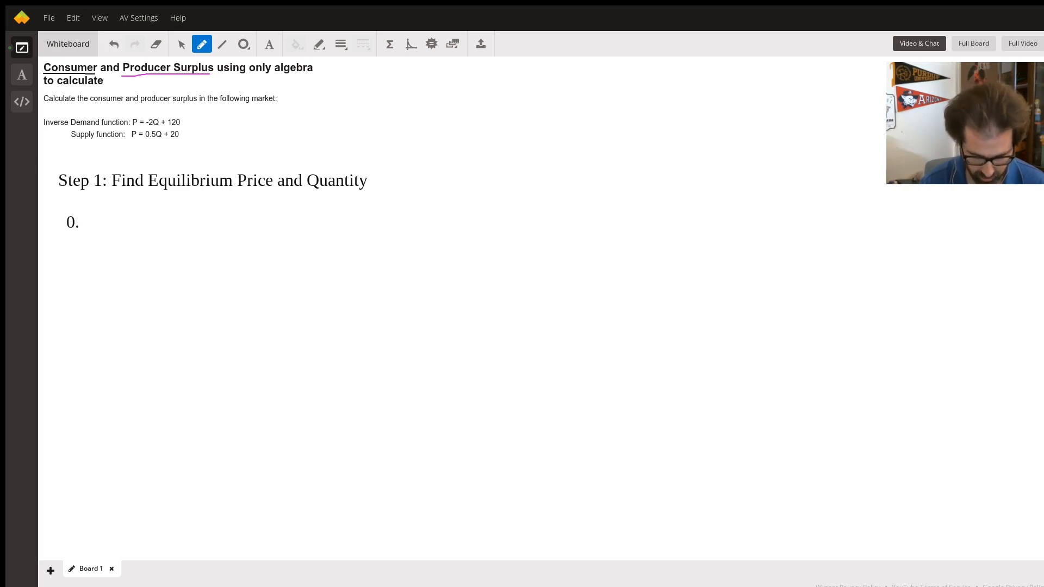
Write the equilibrium condition 0.5Q+20=-2Q+120 under the Step 1 heading
type("0.5Q")
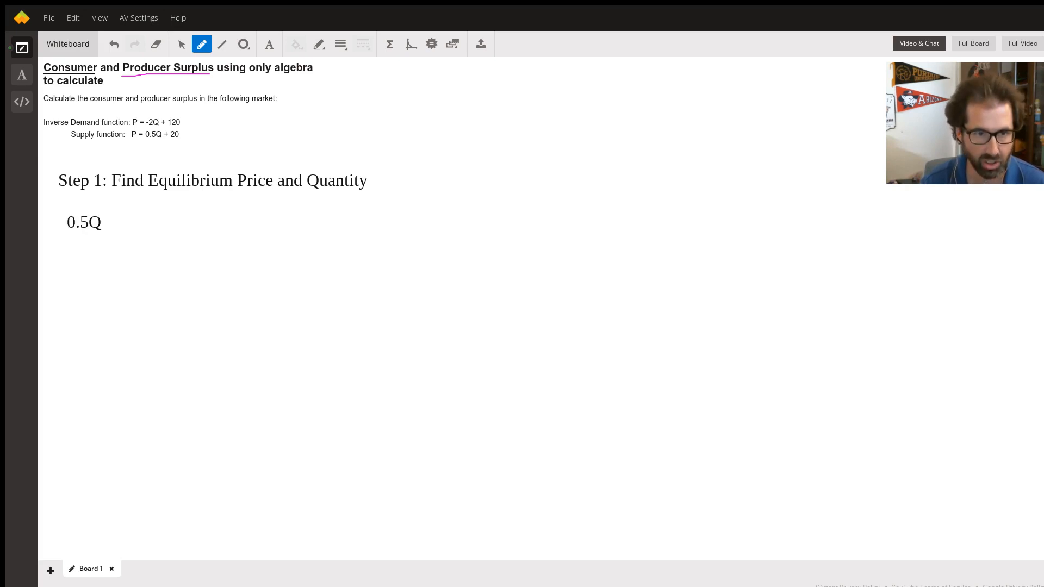
type("+")
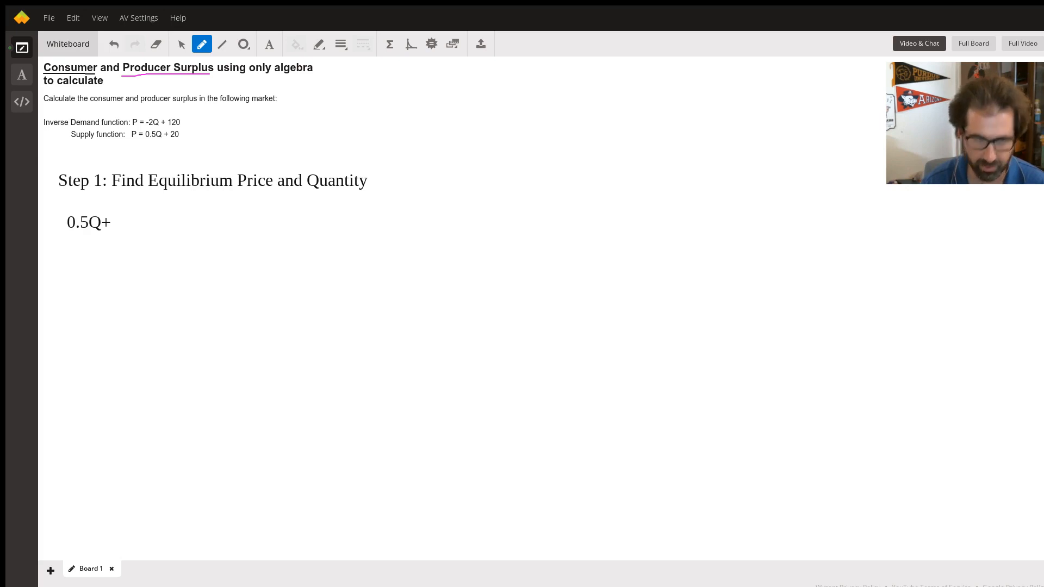
type("20")
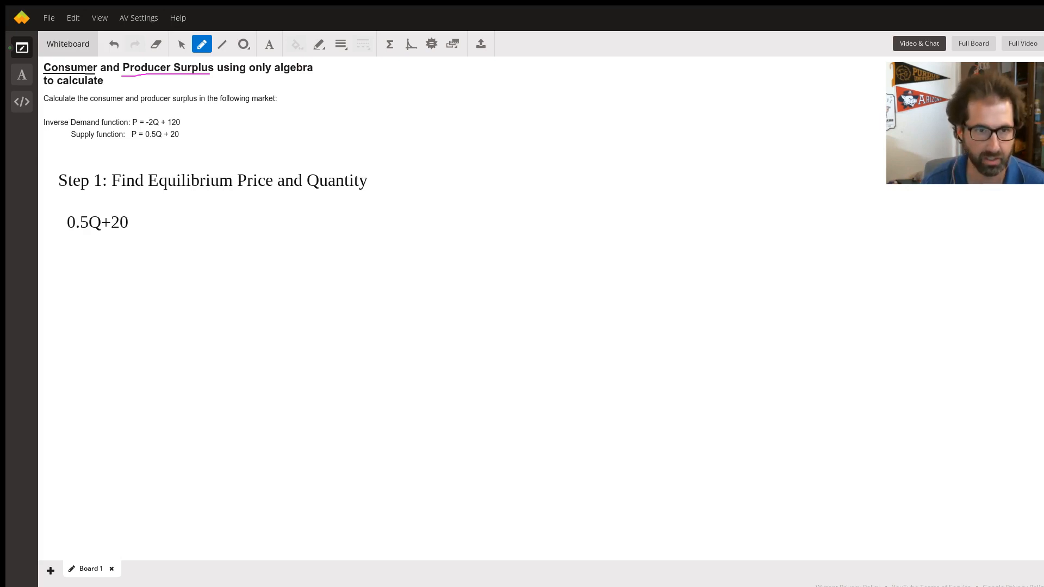
type("=")
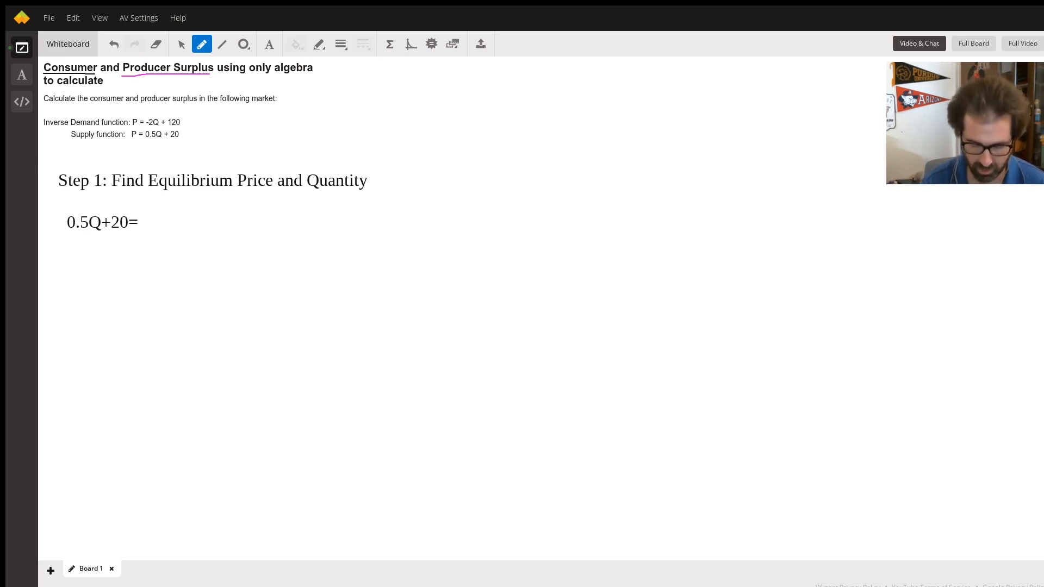
type("-2Q+12")
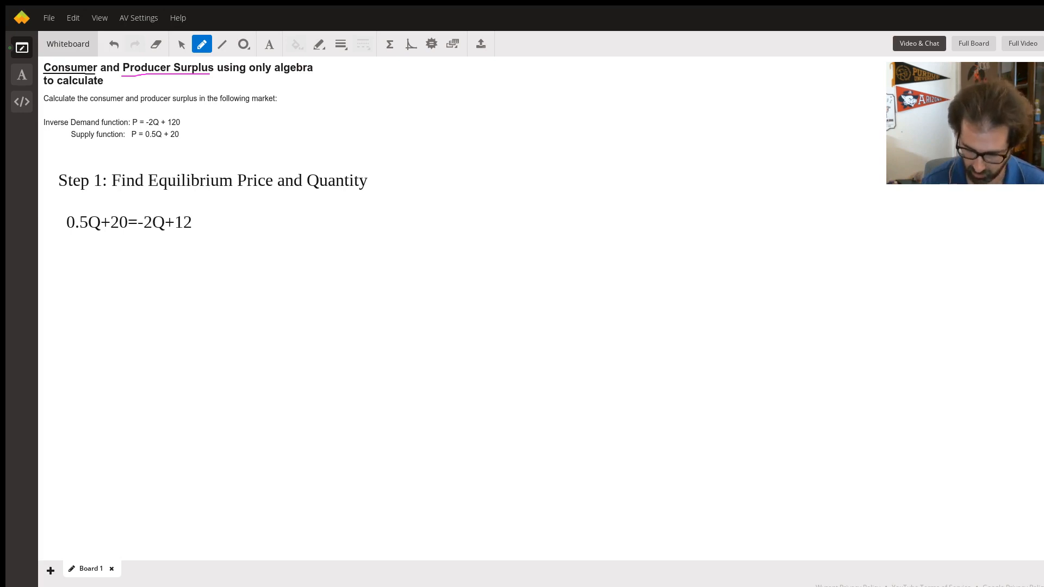
type("0")
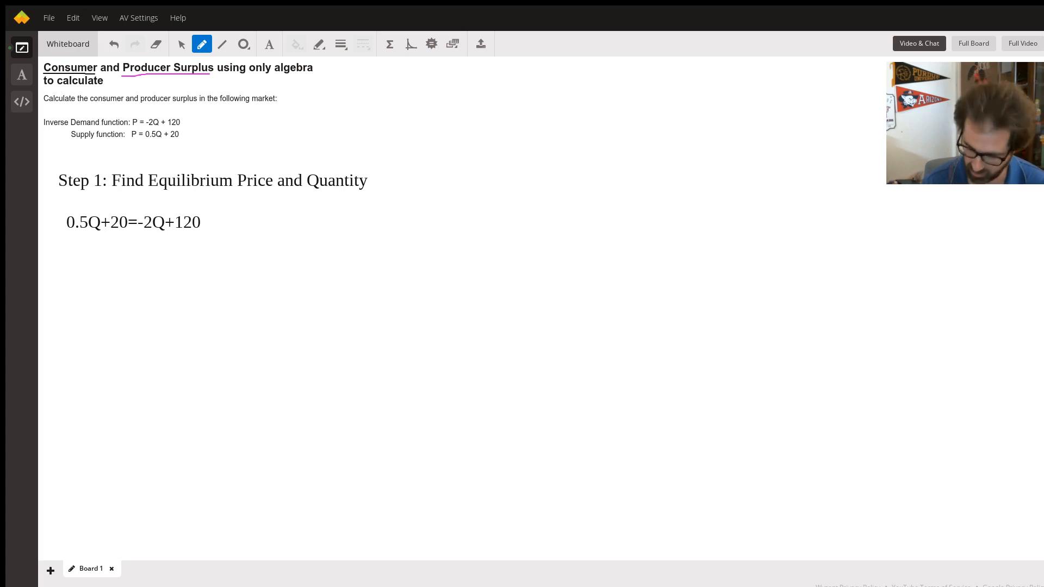
Simplify to 2.5Q=100 and solve for the equilibrium quantity Q= 40
type("2.5Q")
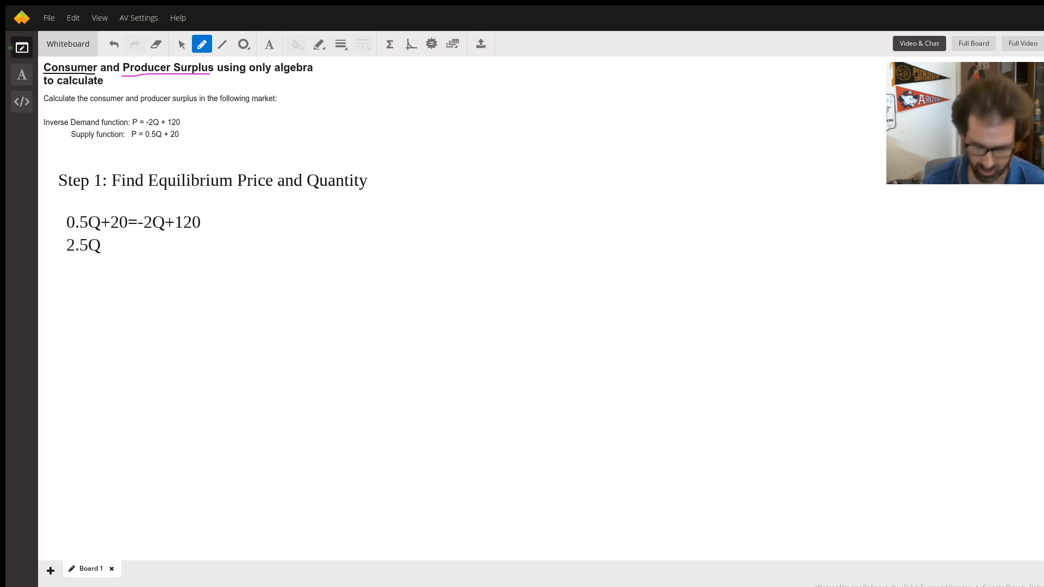
type("=100")
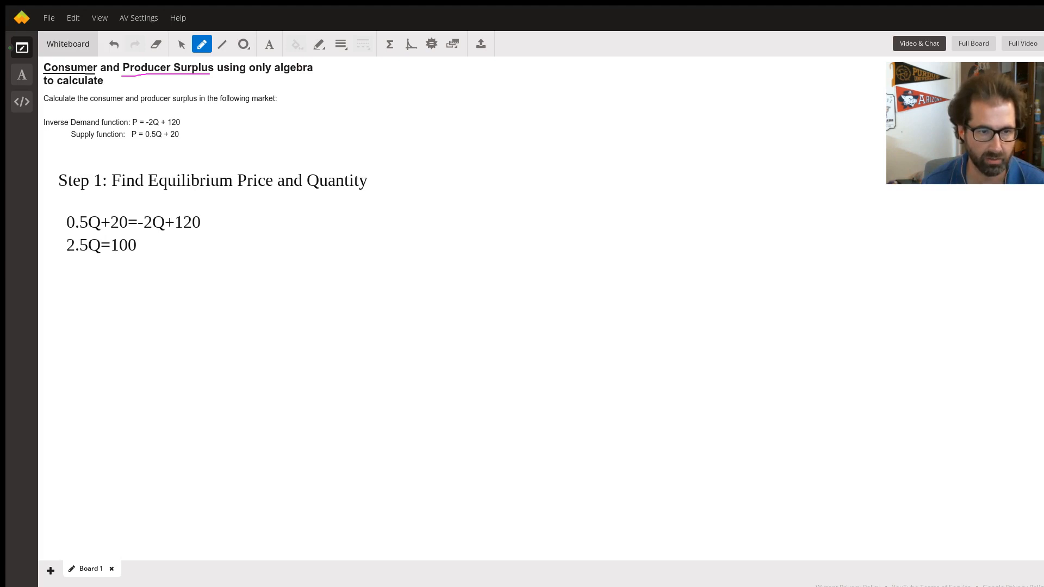
type("Q=")
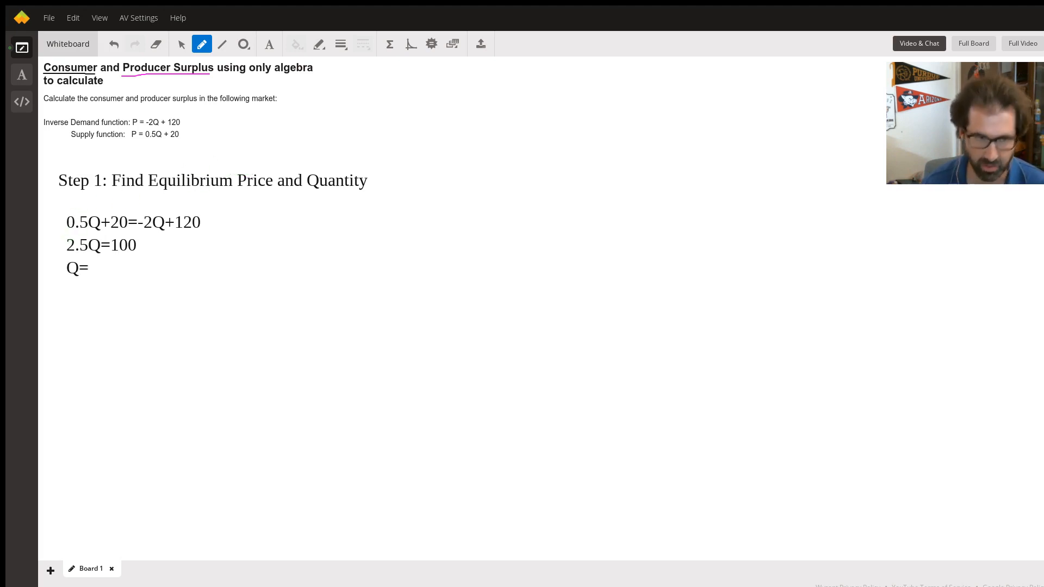
type("40")
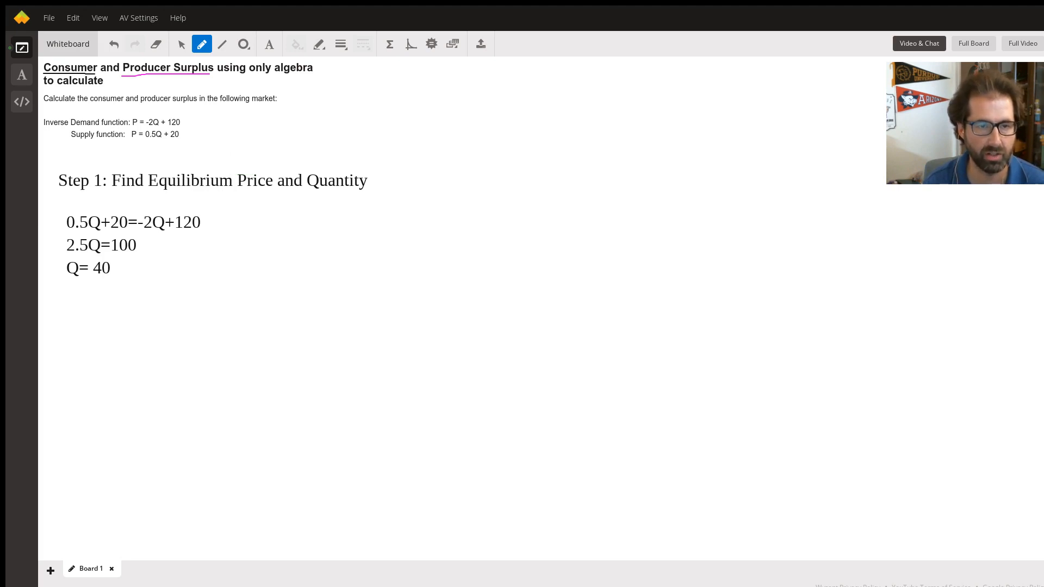
Substitute Q=40 into demand: P= -2(40)+120 = 40
type("P=")
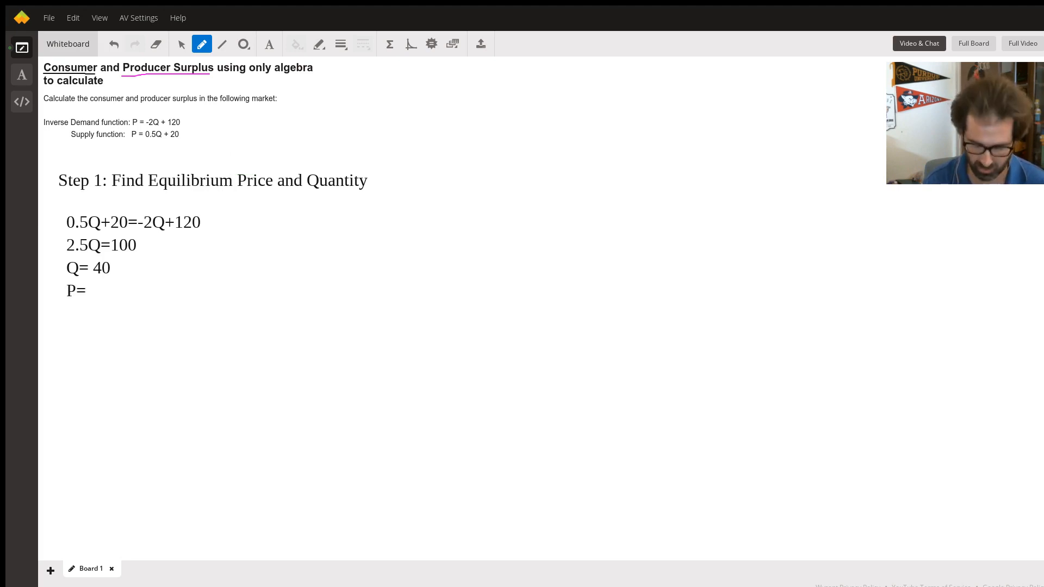
type("-")
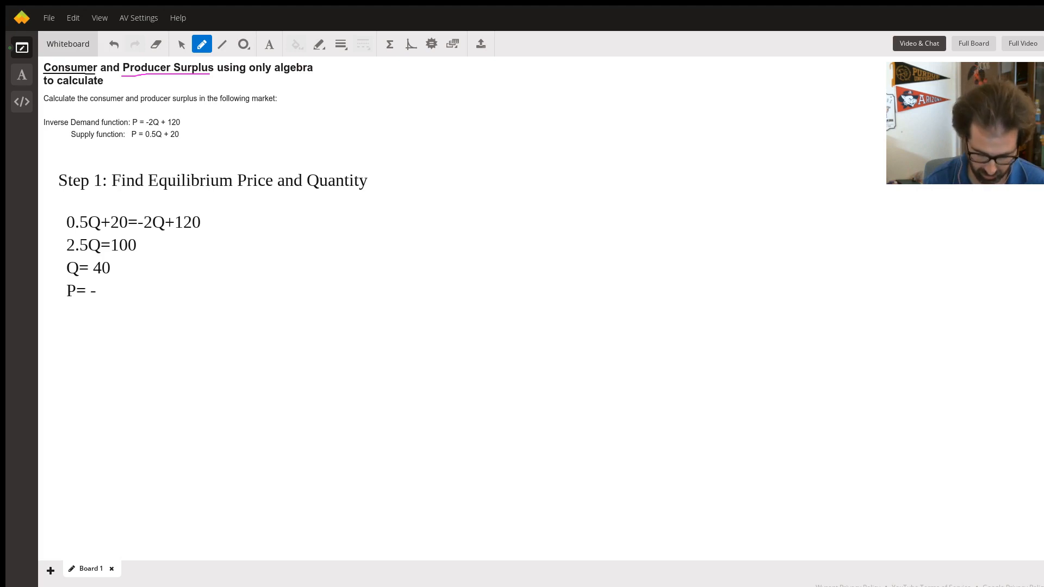
type("2(")
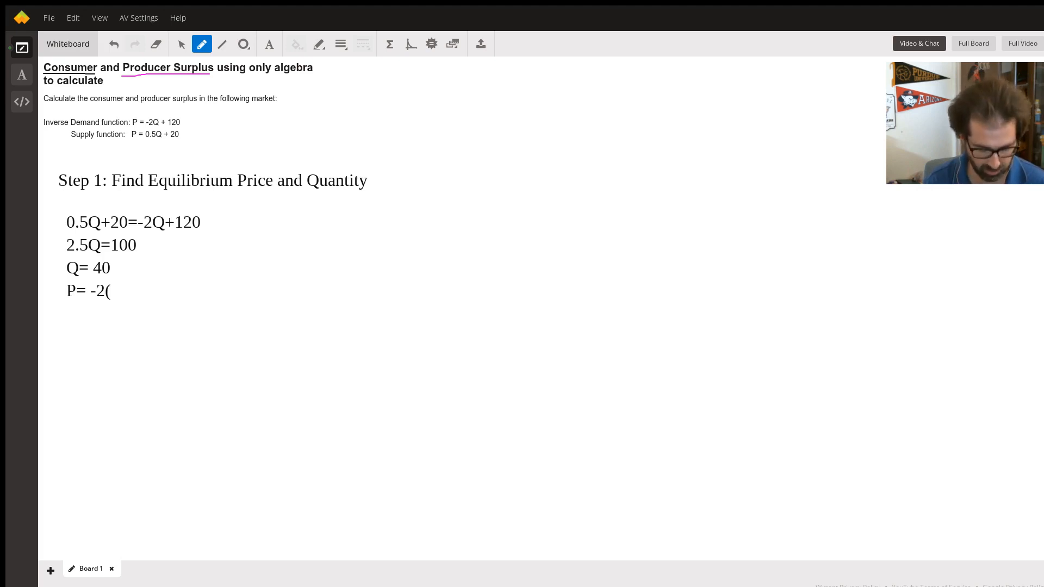
type("40)")
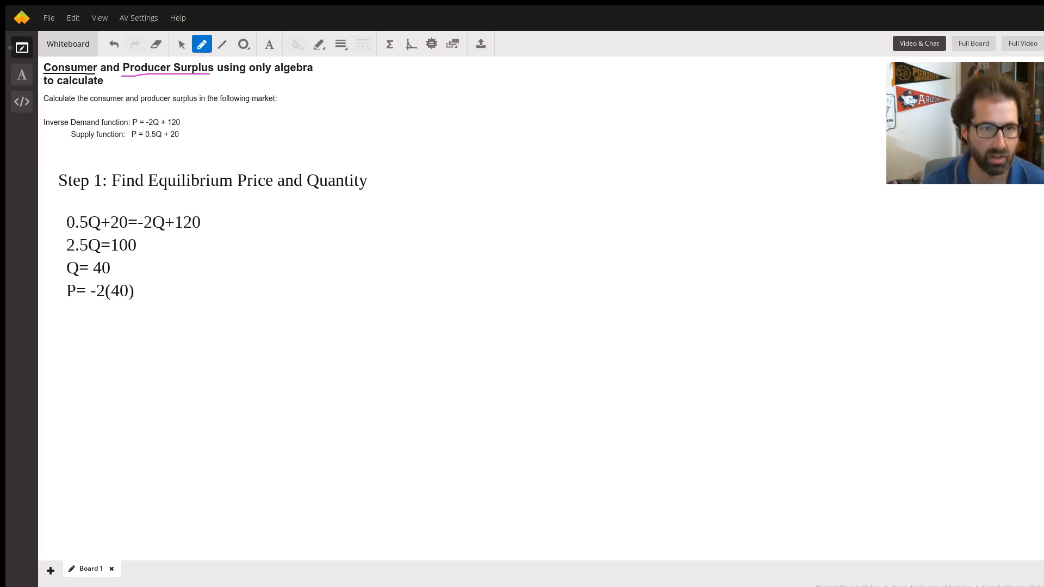
type("+120 =")
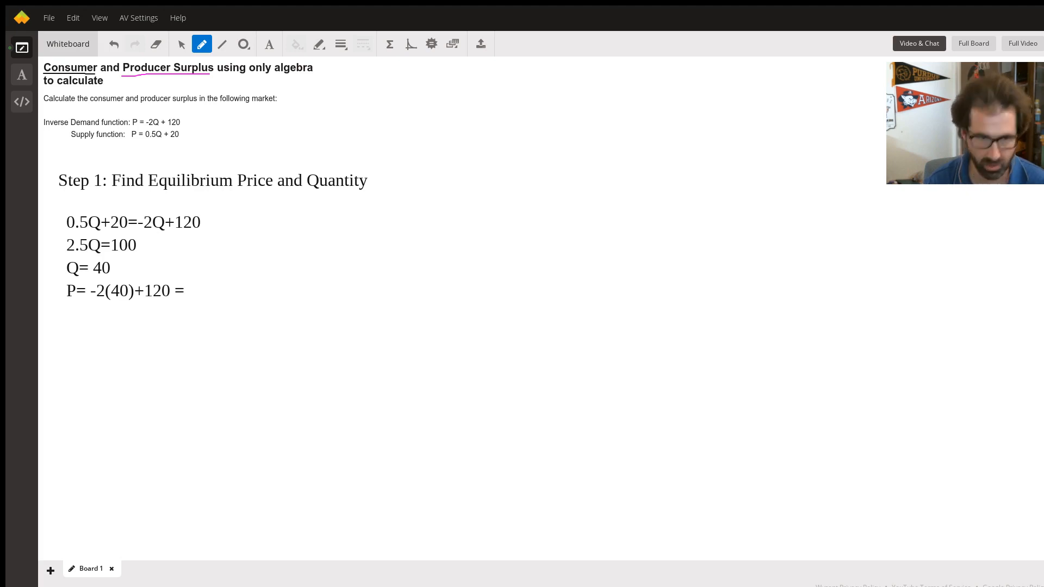
type("4")
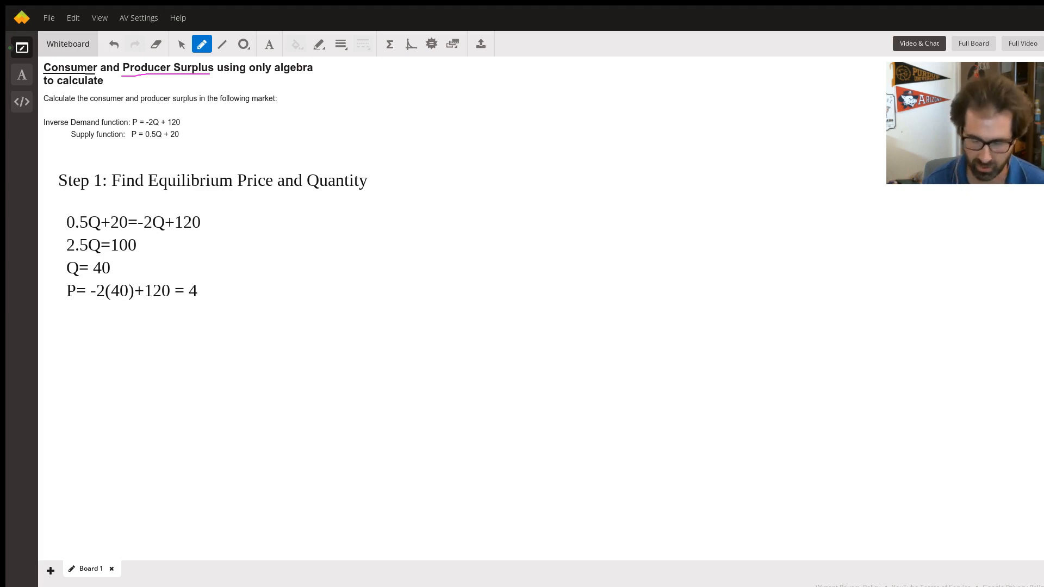
type("0")
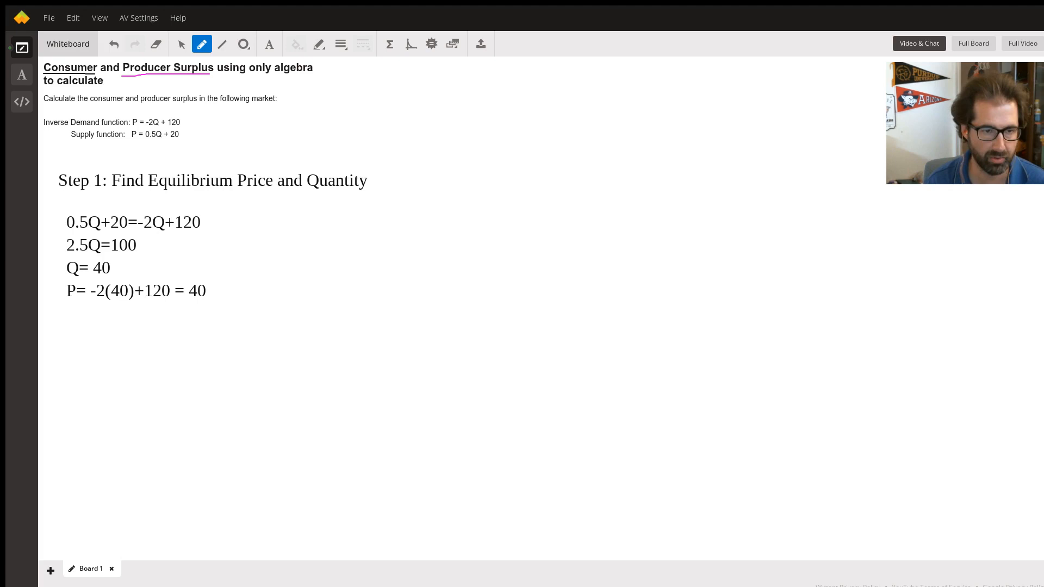
Substitute Q=40 into supply: P= 0.5(40) + 20 = 40
type("P")
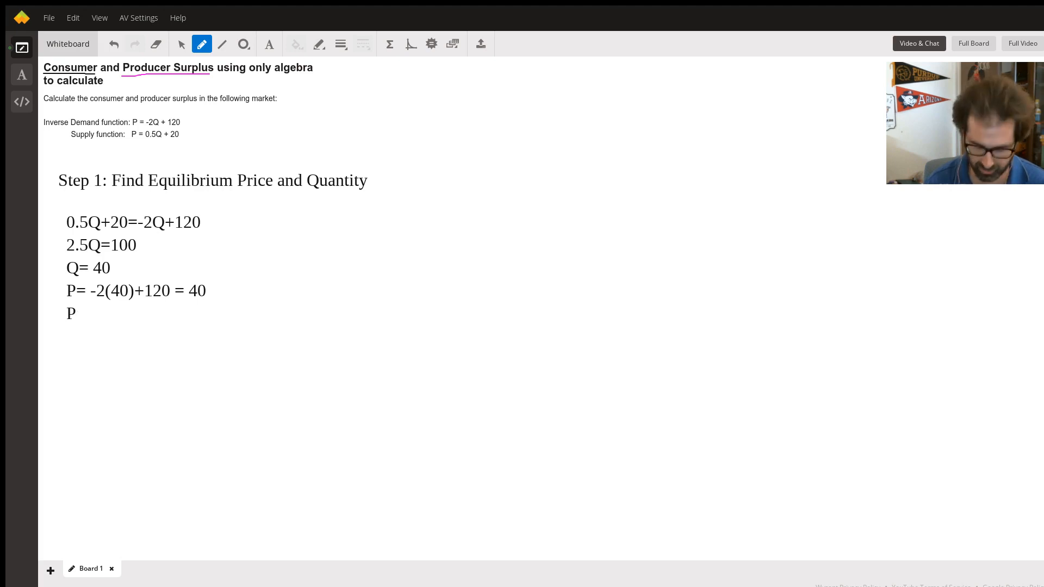
type("=")
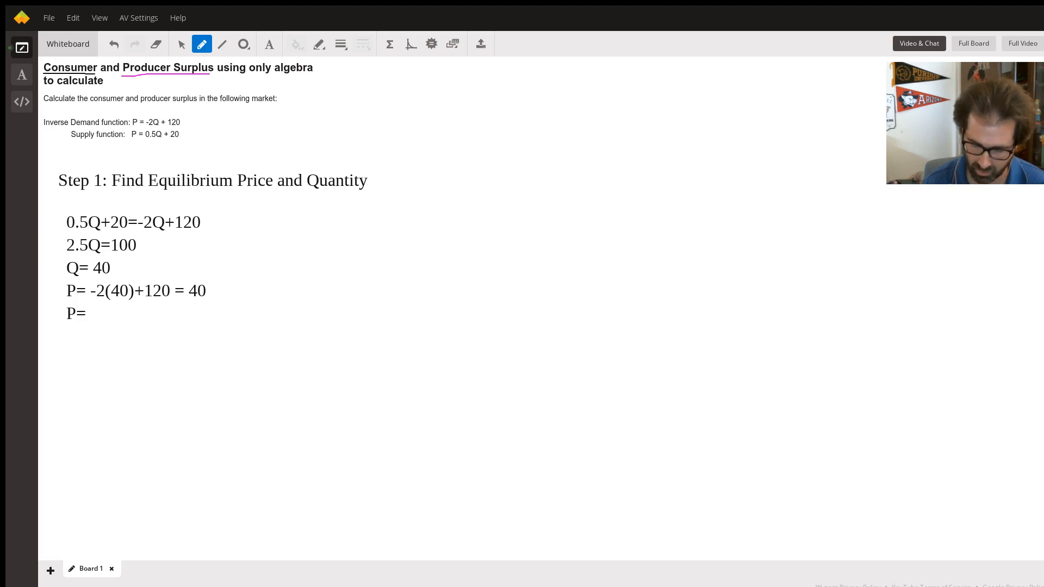
type("0.5")
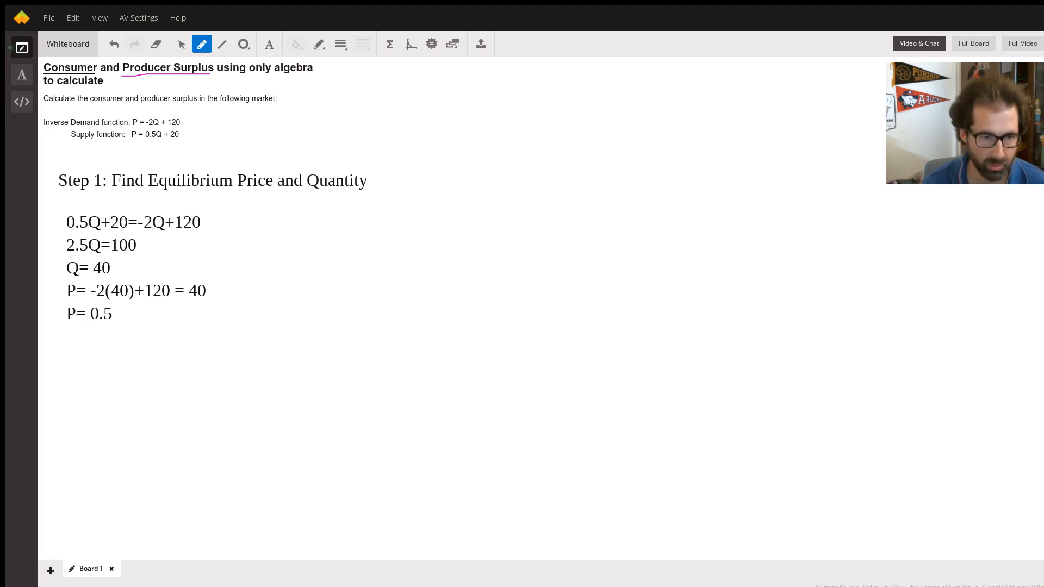
type("(410")
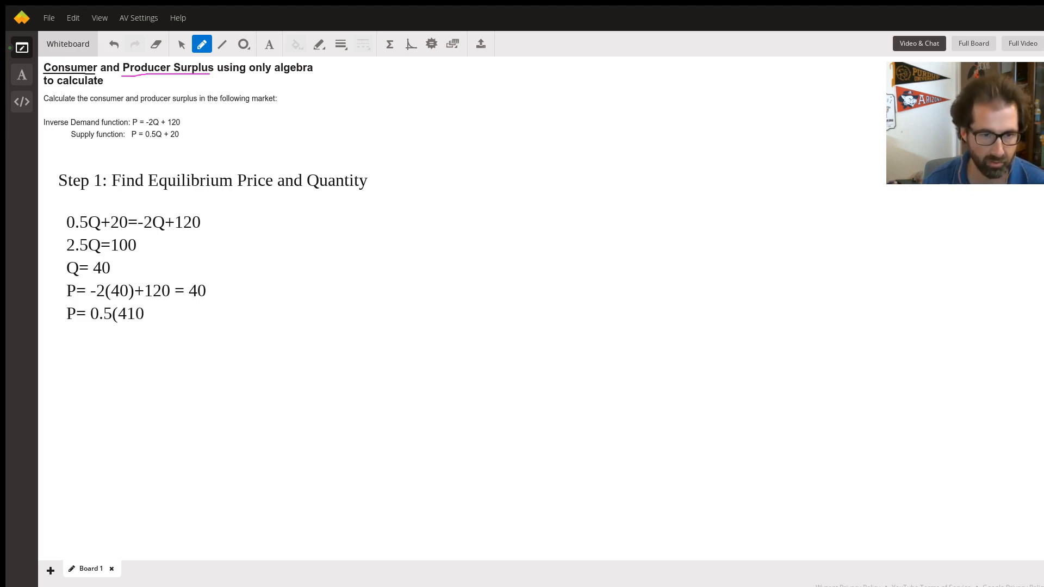
type("0)")
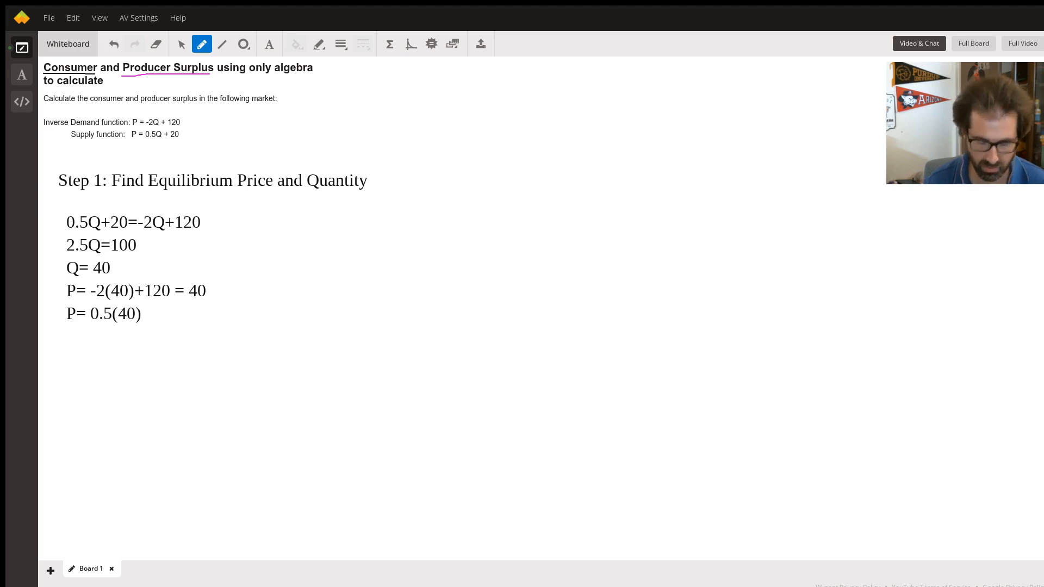
type("+")
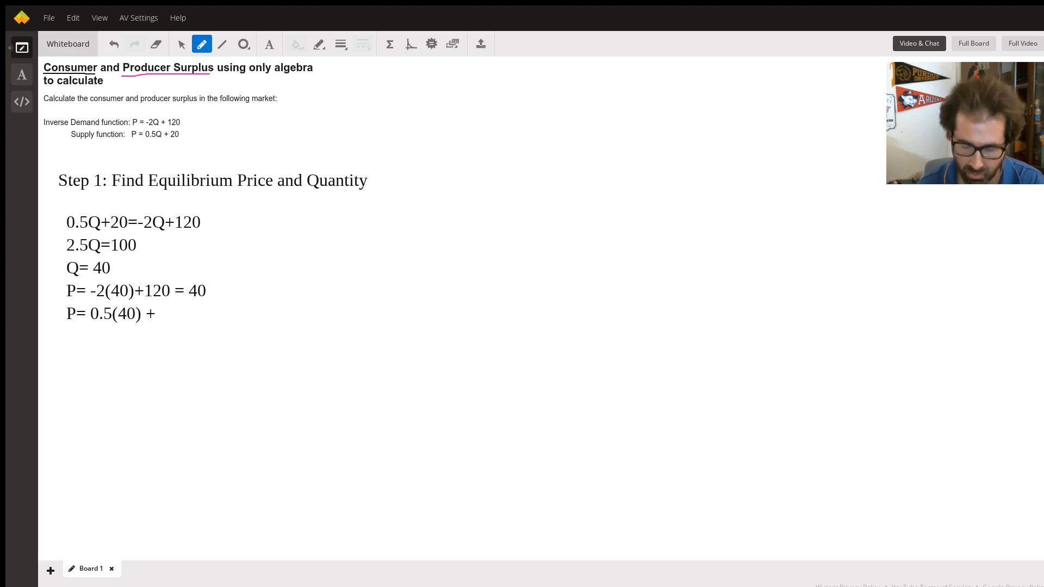
type("20")
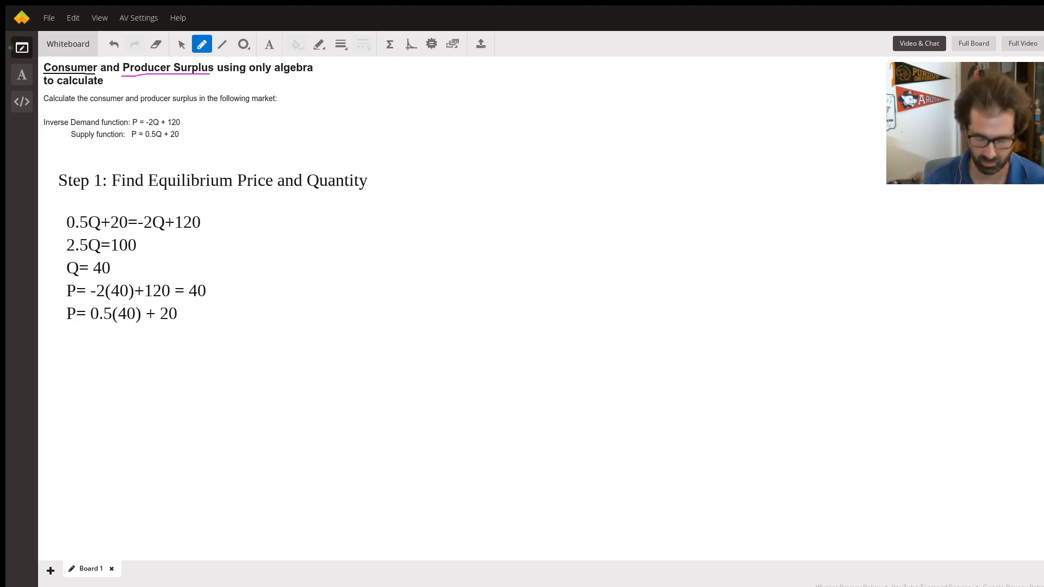
type("= 40")
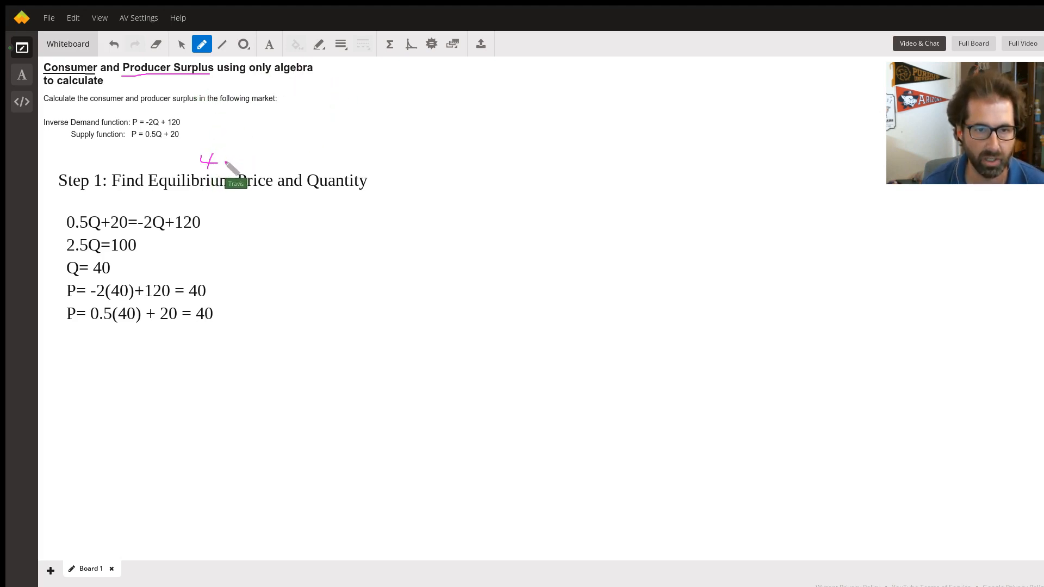
Handwrite 40 above Price and the pink note 'CS = ½(diff' near the top of the board
left_click_drag(213, 163, 333, 163)
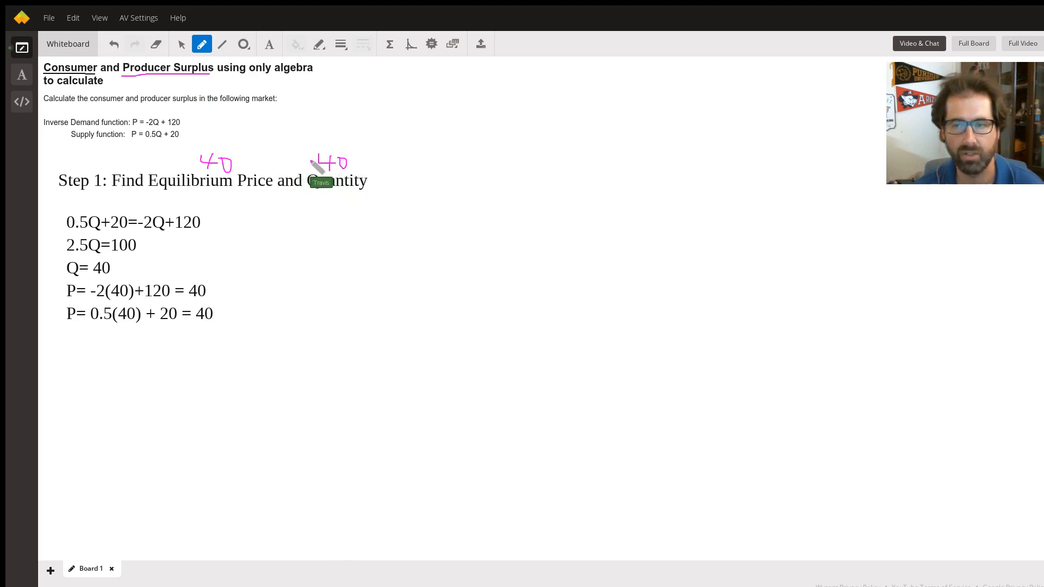
mouse_move(396, 73)
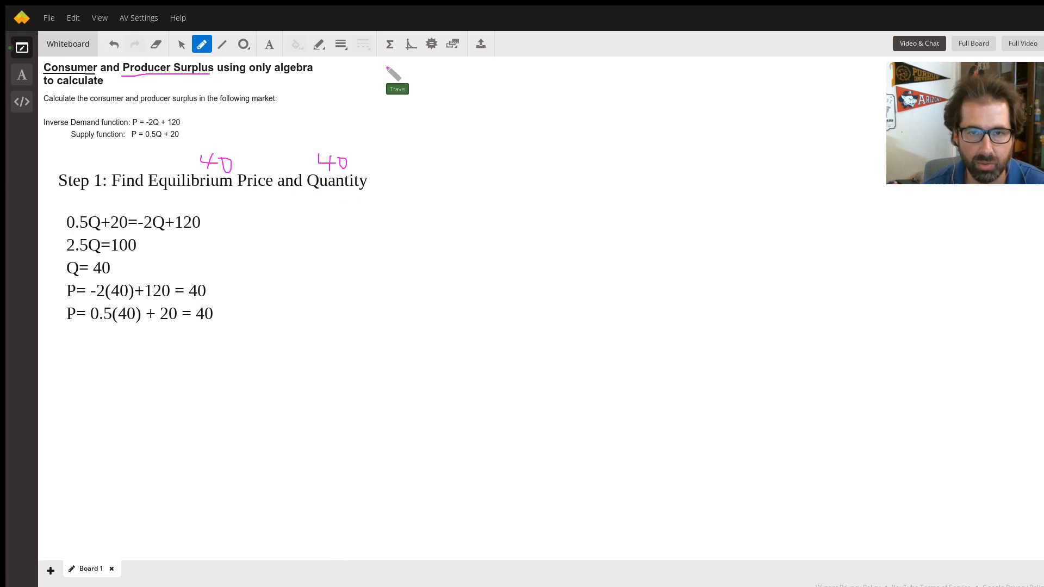
left_click_drag(376, 80, 413, 77)
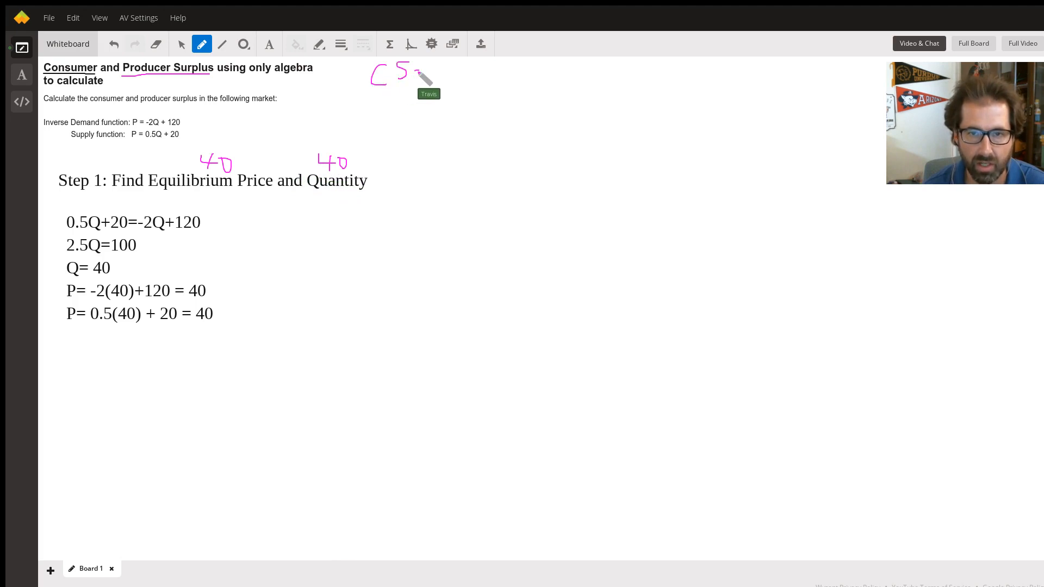
left_click_drag(426, 76, 443, 86)
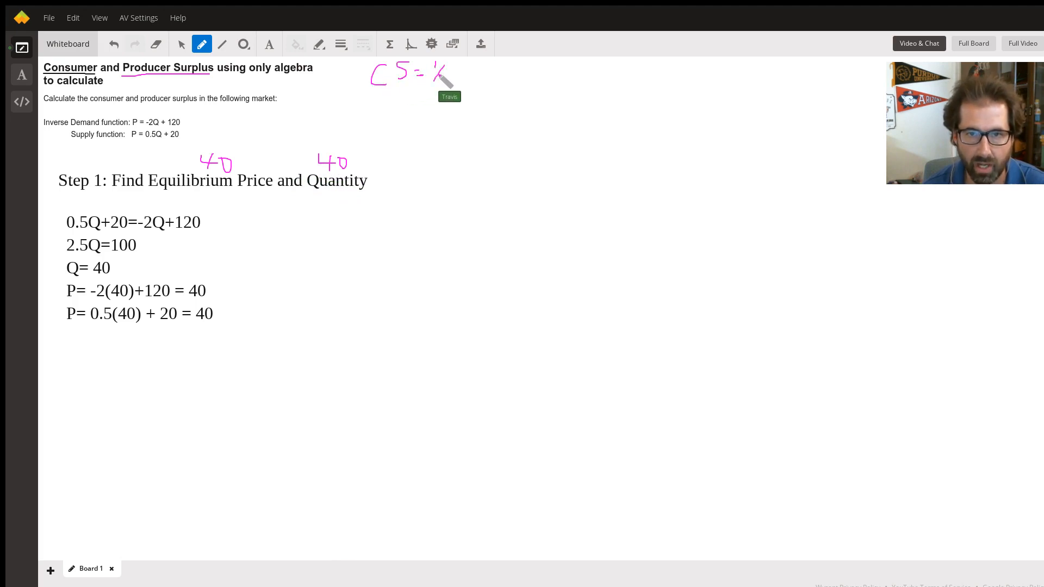
left_click_drag(439, 80, 465, 71)
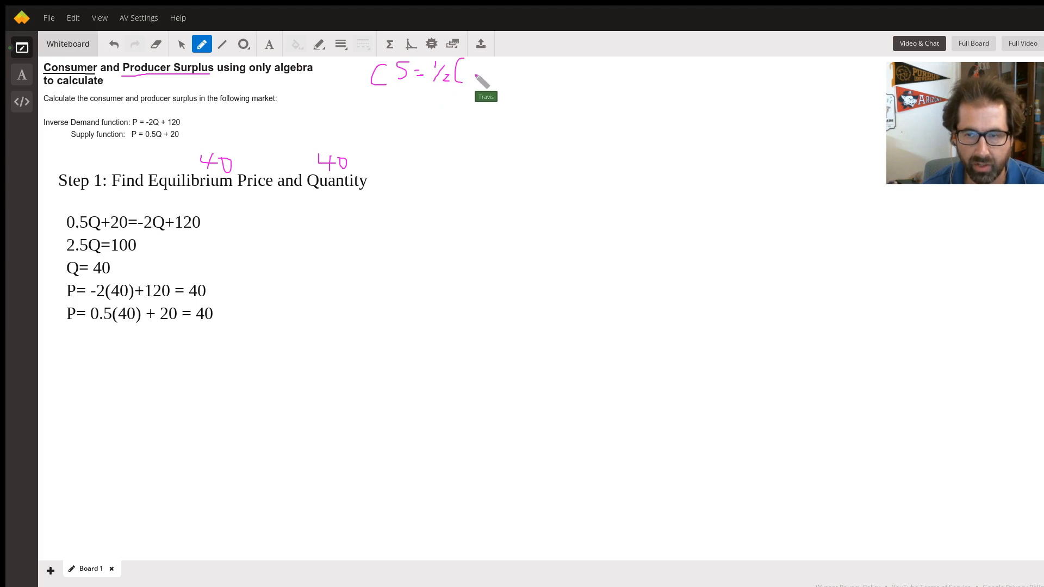
left_click_drag(463, 72, 479, 74)
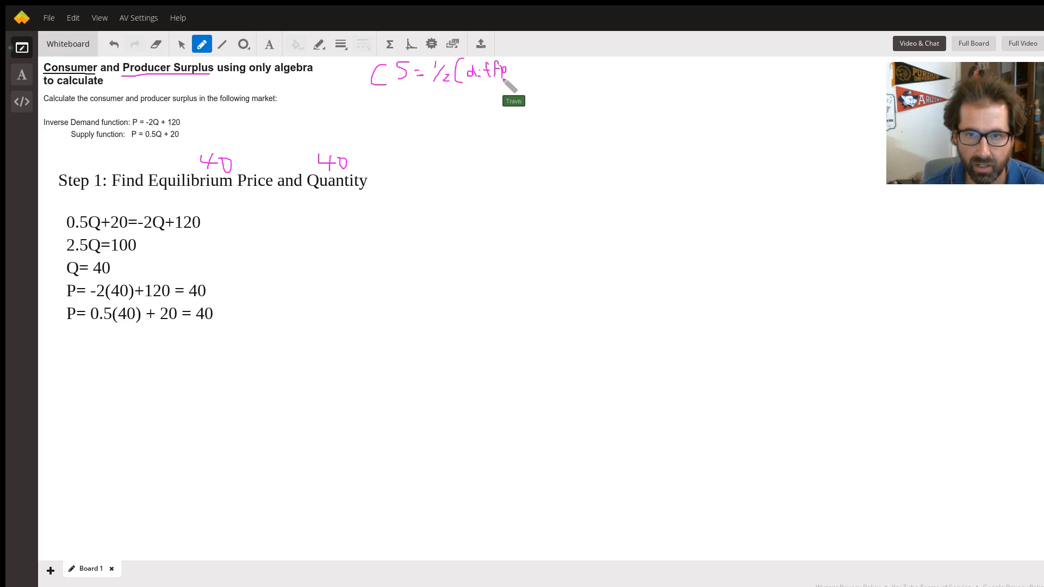
mouse_move(166, 133)
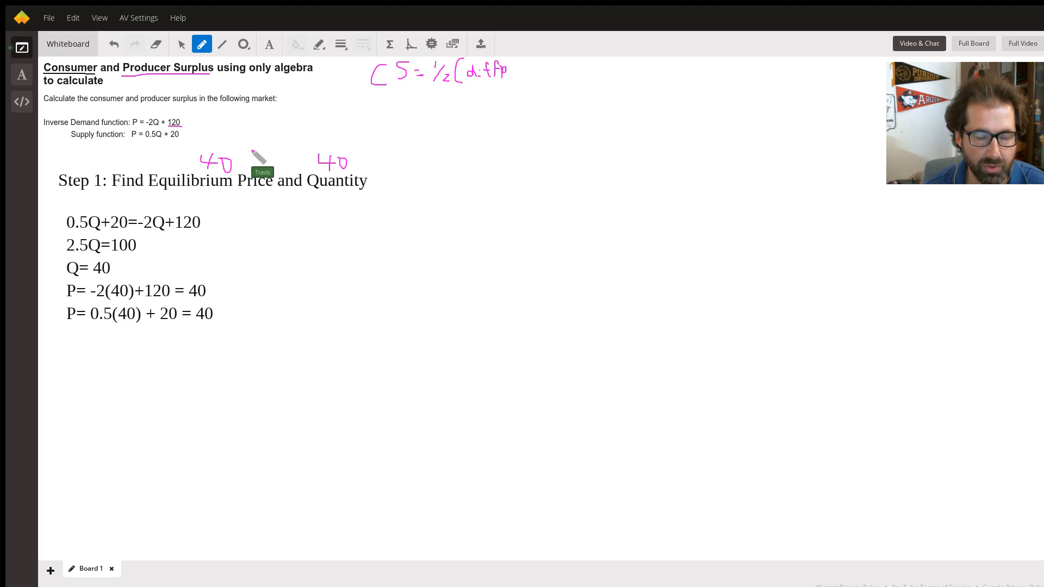
mouse_move(486, 116)
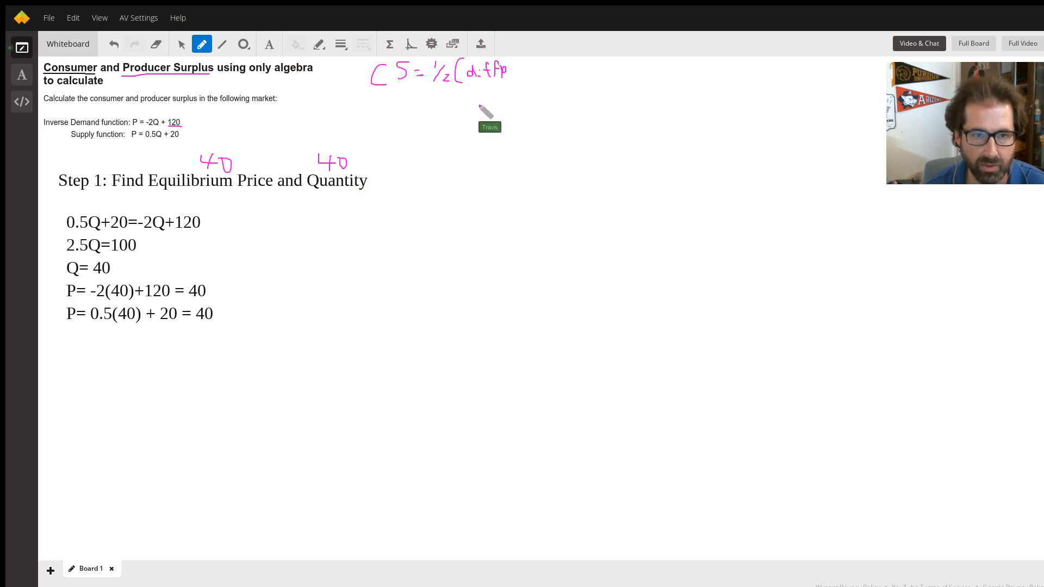
mouse_move(362, 183)
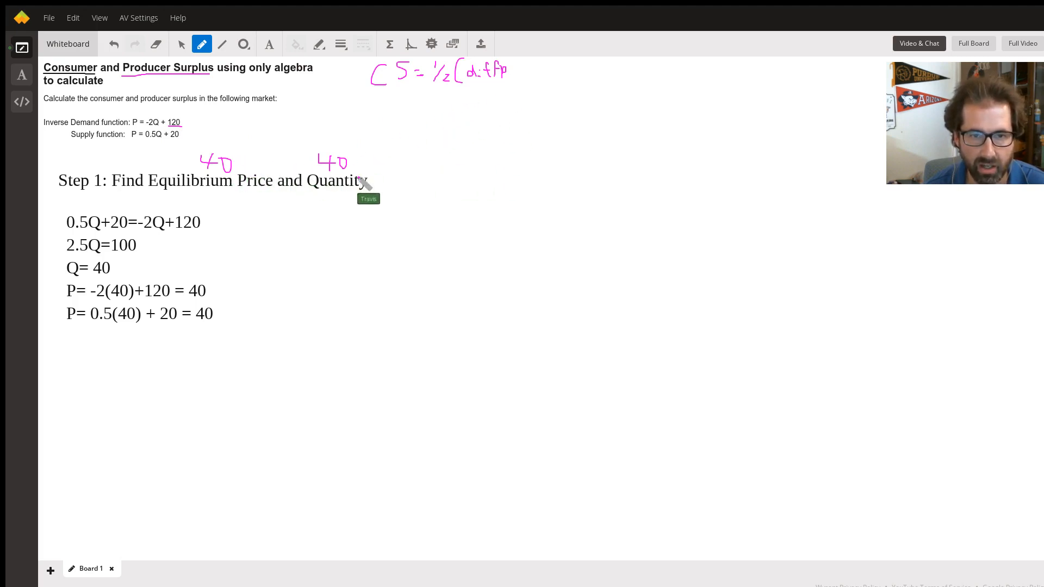
mouse_move(220, 167)
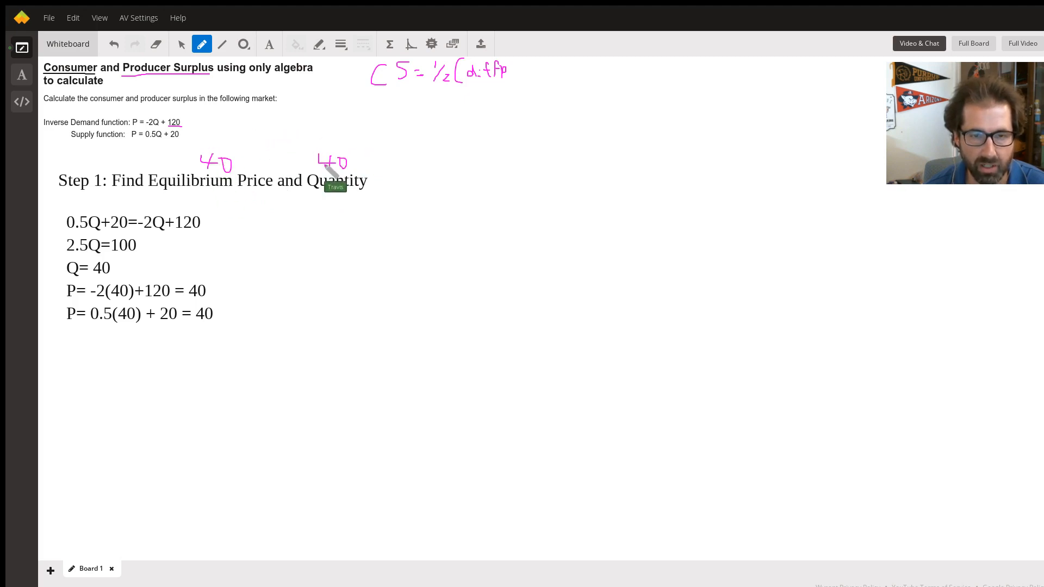
mouse_move(175, 136)
type("C")
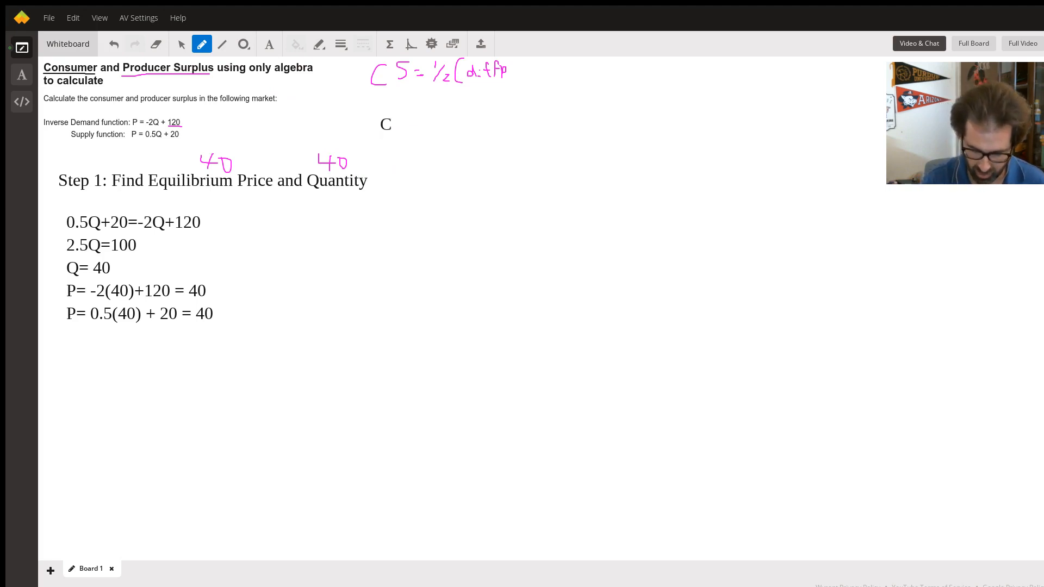
Write the consumer surplus formula CS= (120-40) X (40-0)/2
type("S=")
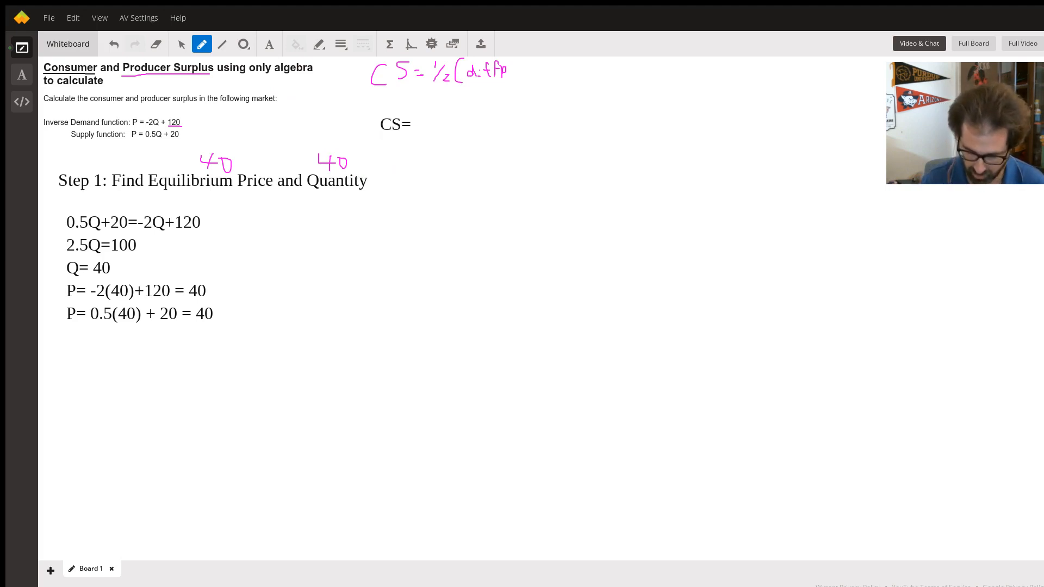
type("(120")
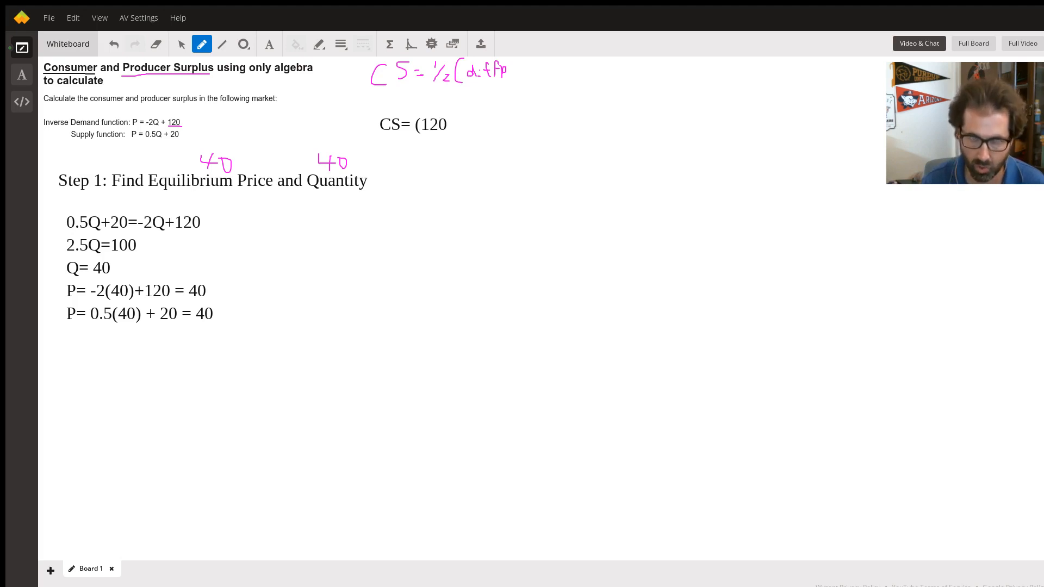
type("-450")
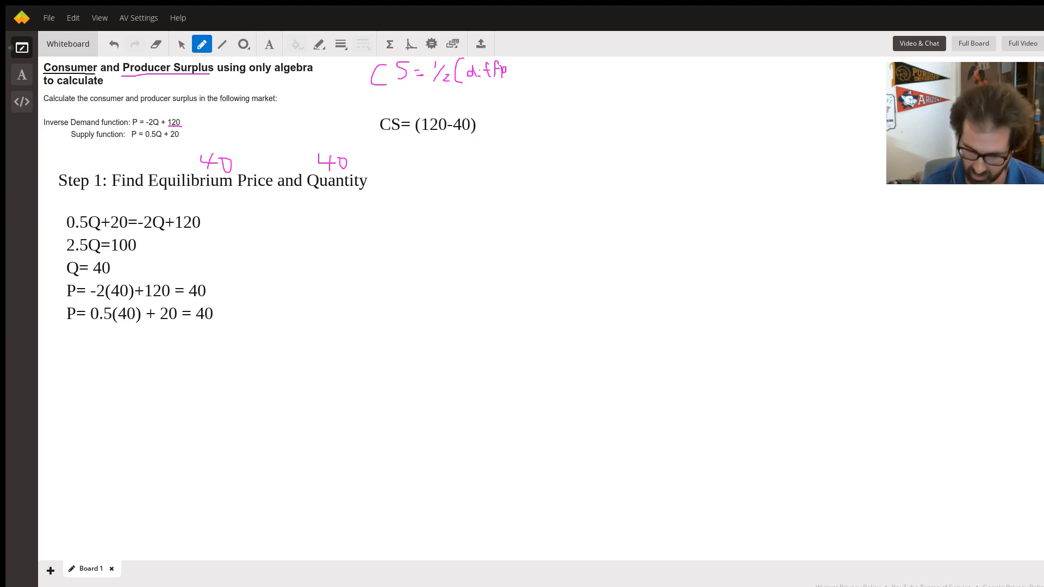
type("X")
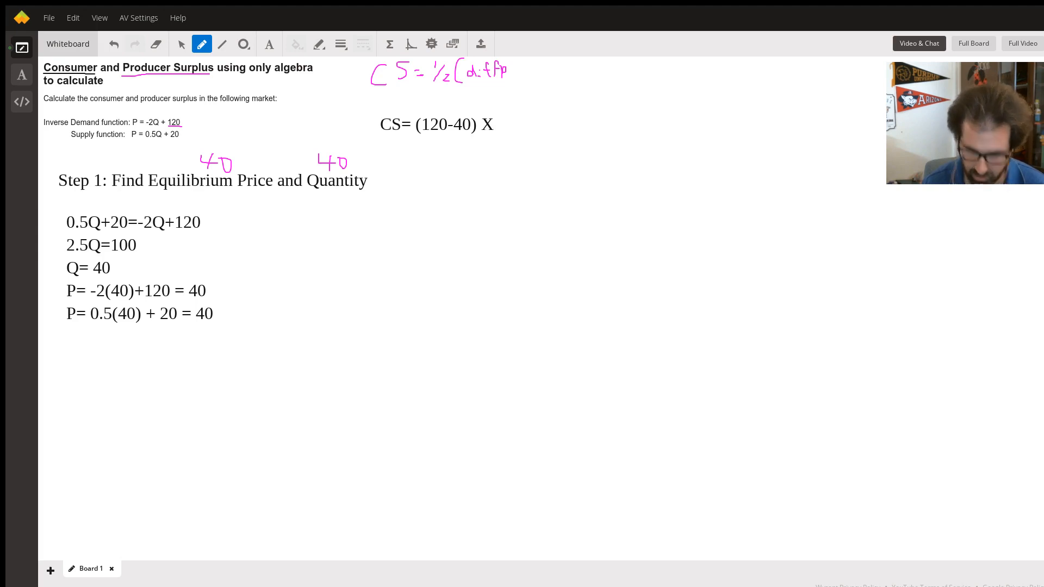
type("(")
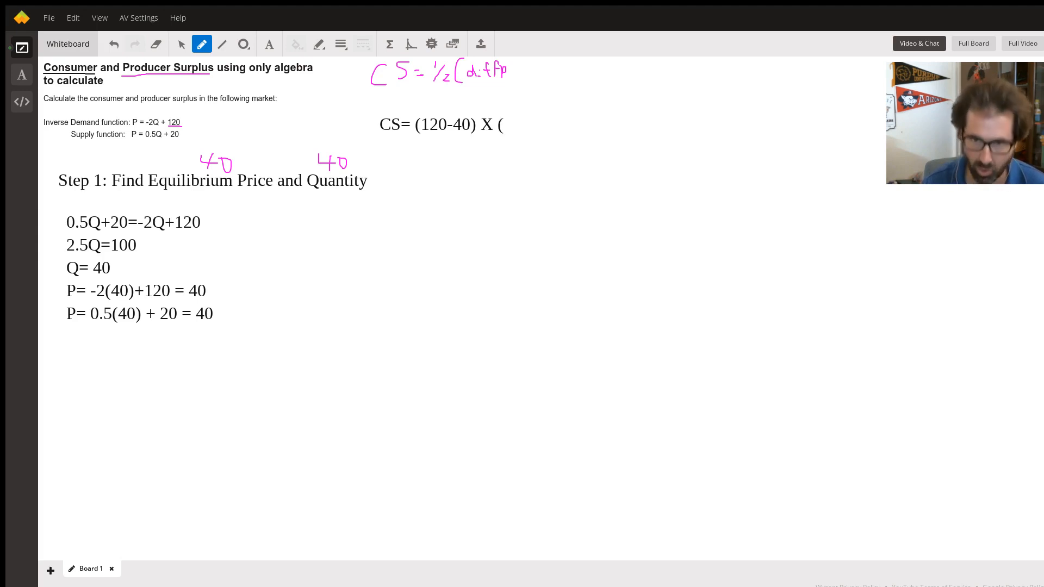
type("4-")
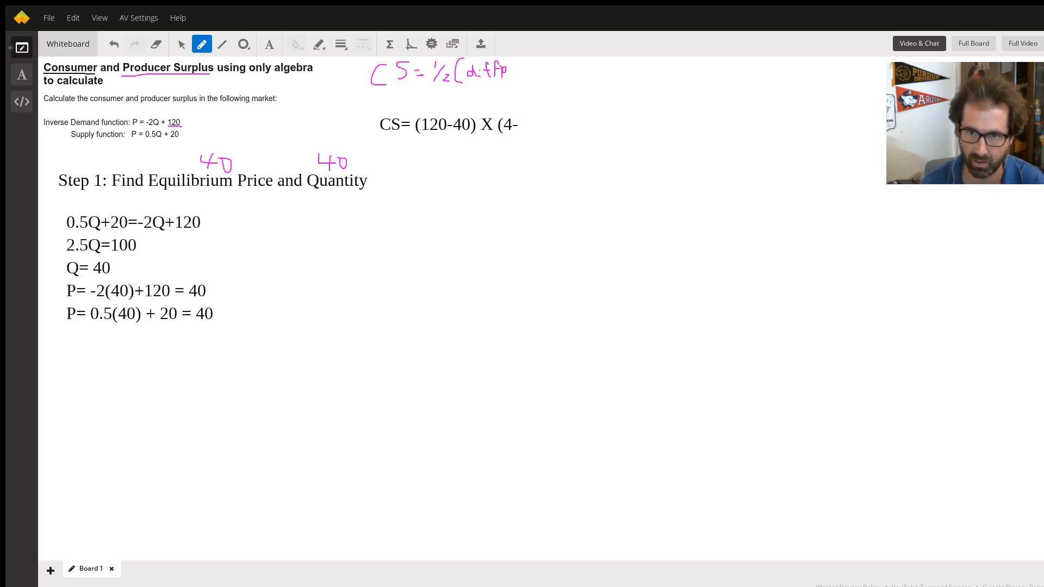
type("0")
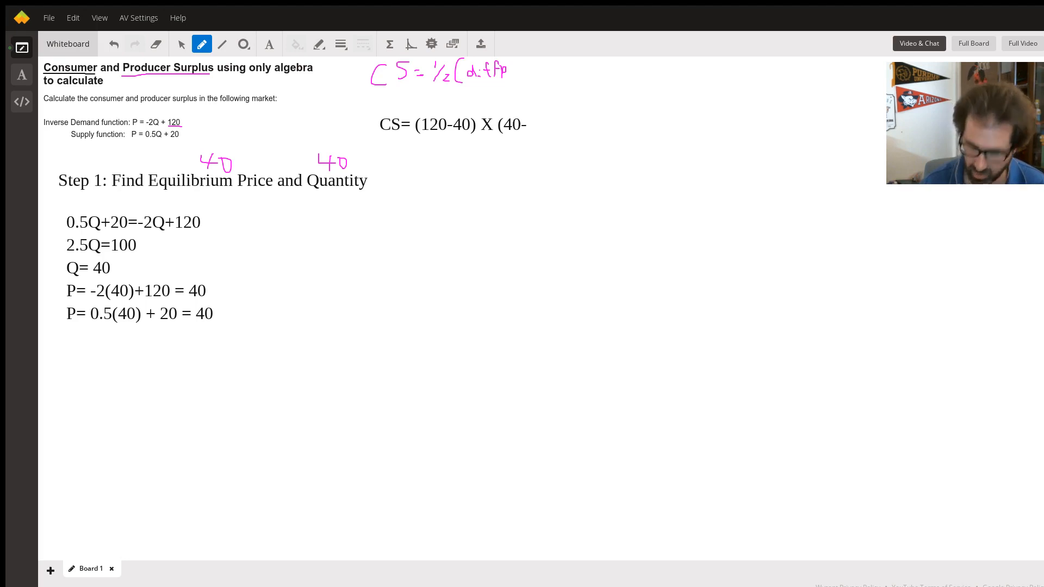
type("0)")
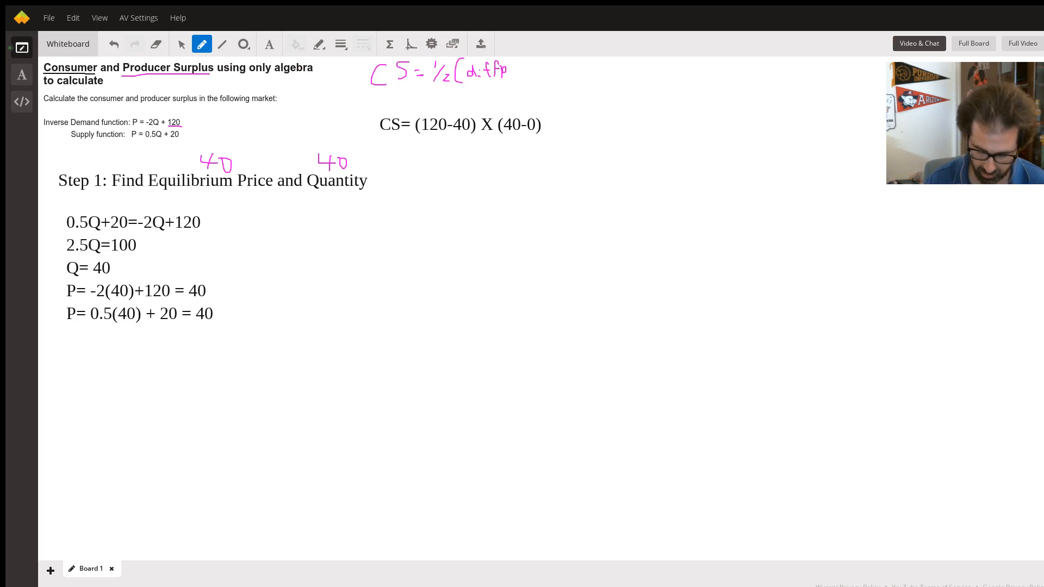
type("/2")
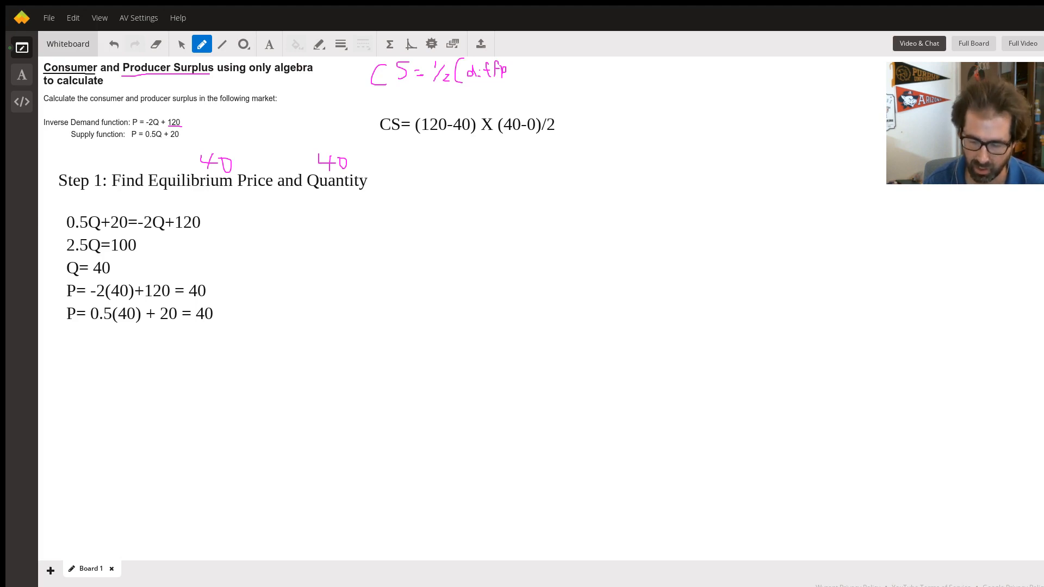
Write the consumer surplus result CS = 1600 on the line below
type("C")
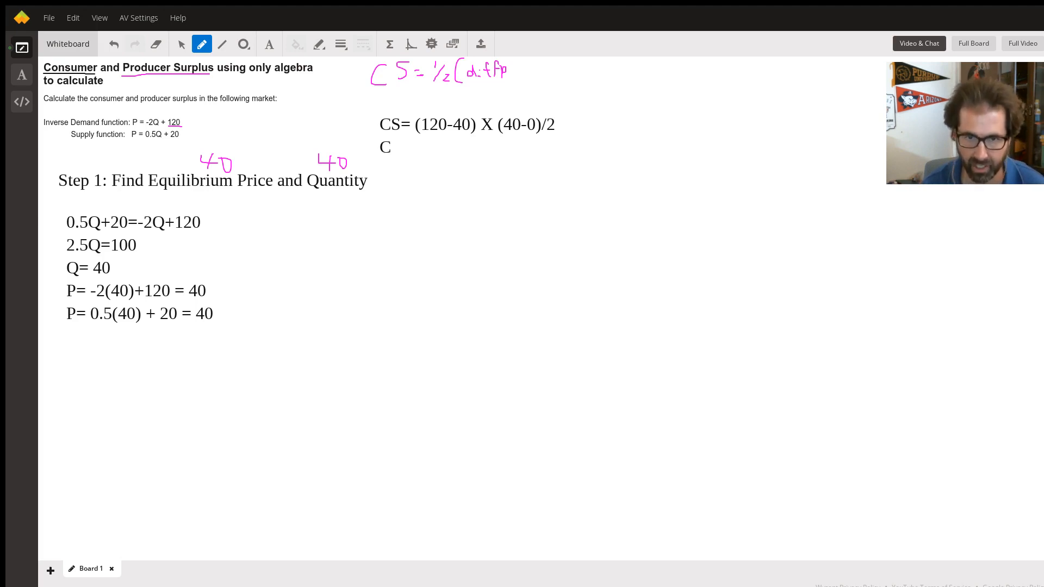
type("S =")
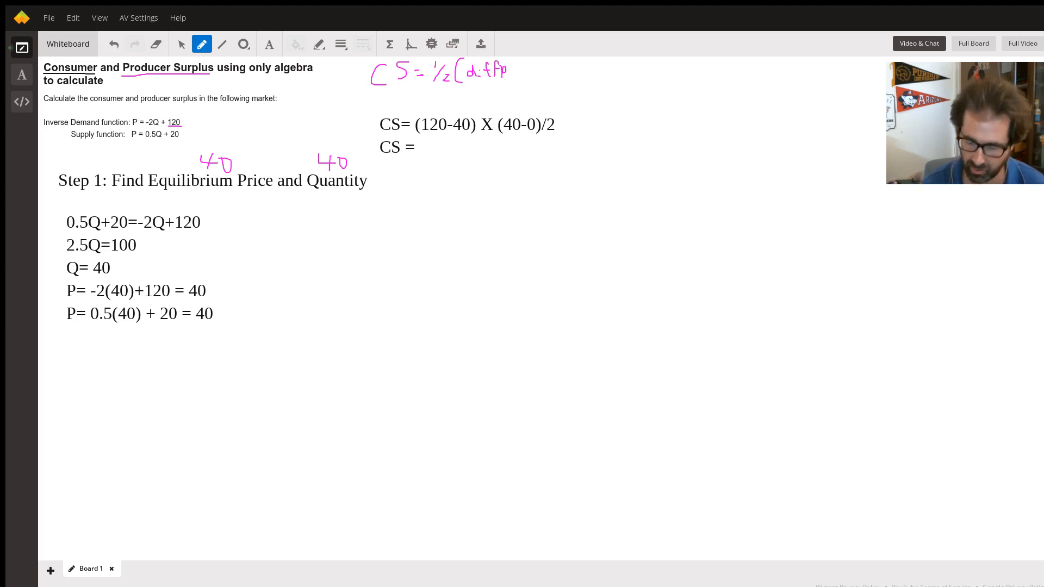
type("1600")
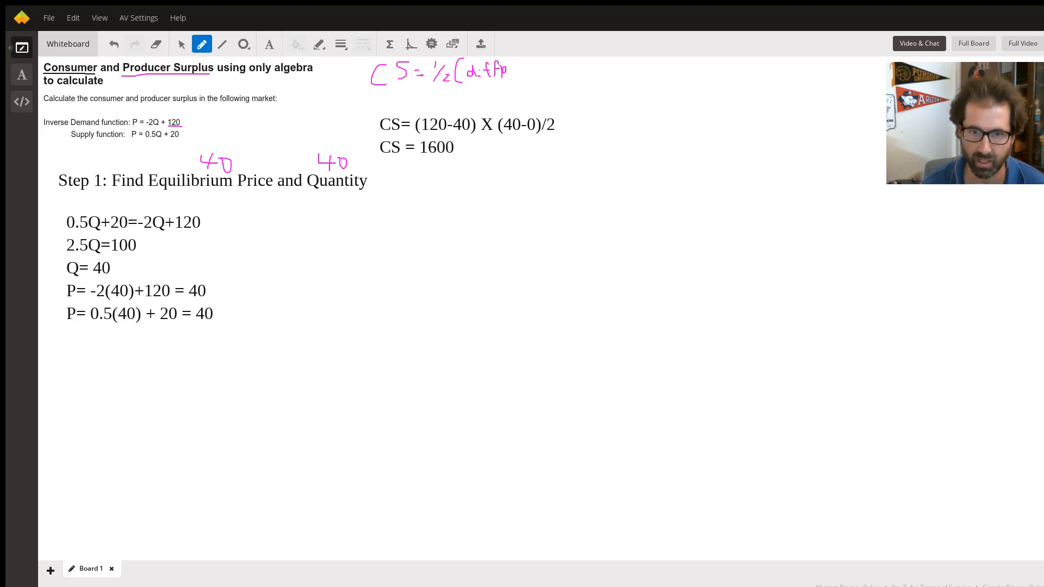
Write the producer surplus formula PS= (40-20) X (40-0)/2 below the CS result
type("PS")
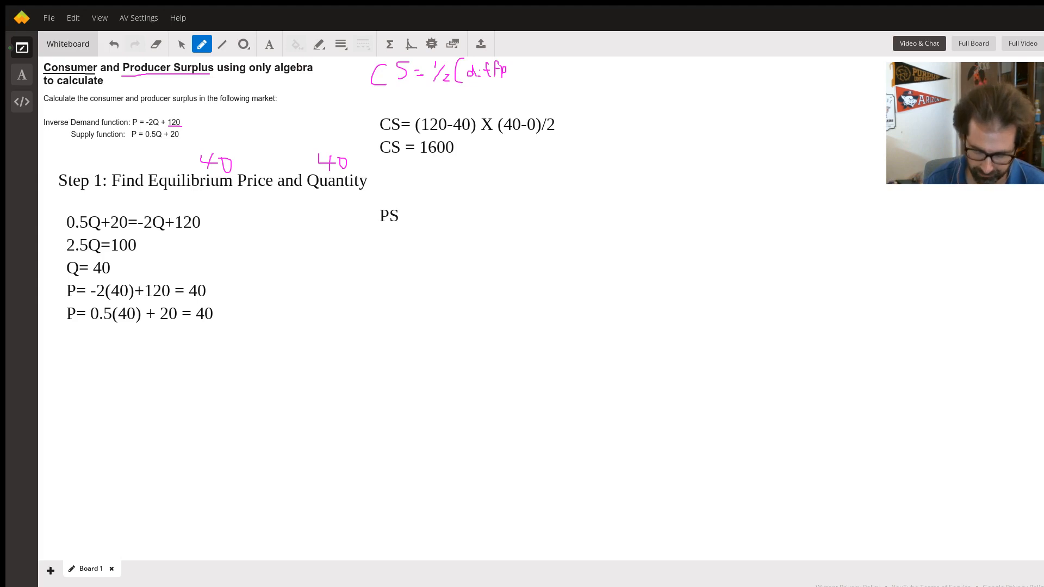
type("= (")
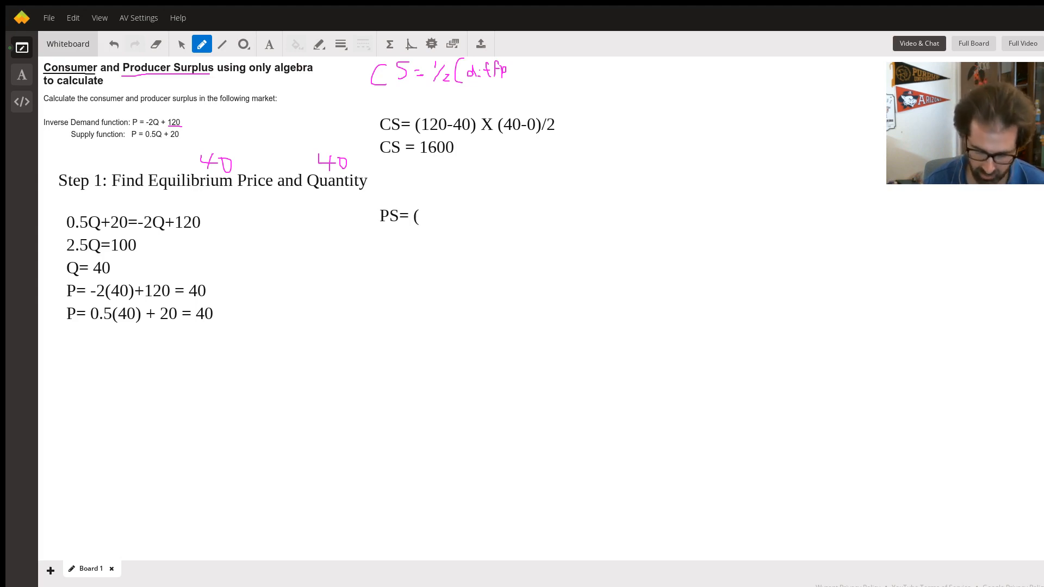
type("40-20")
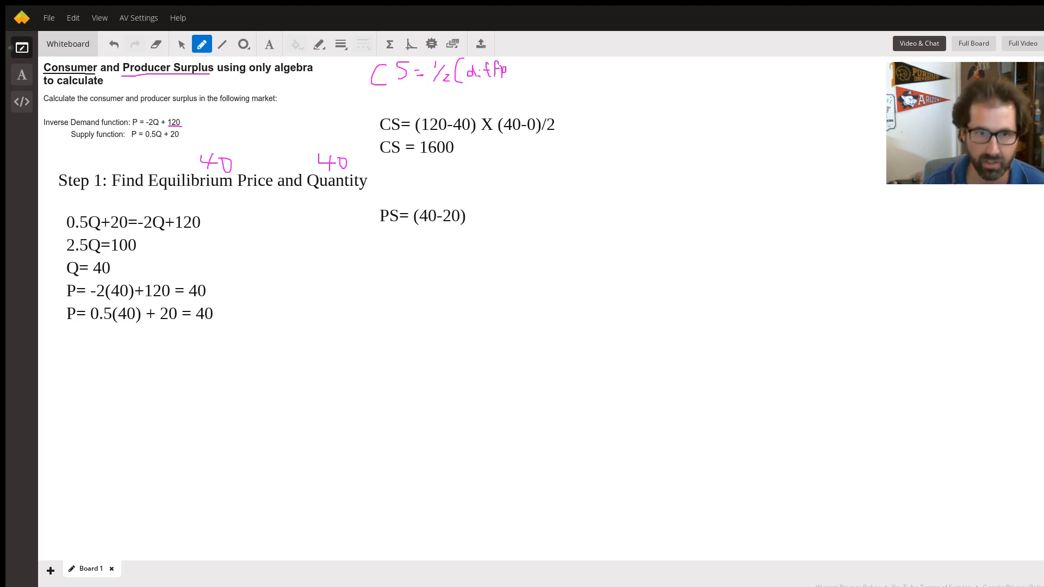
mouse_move(184, 155)
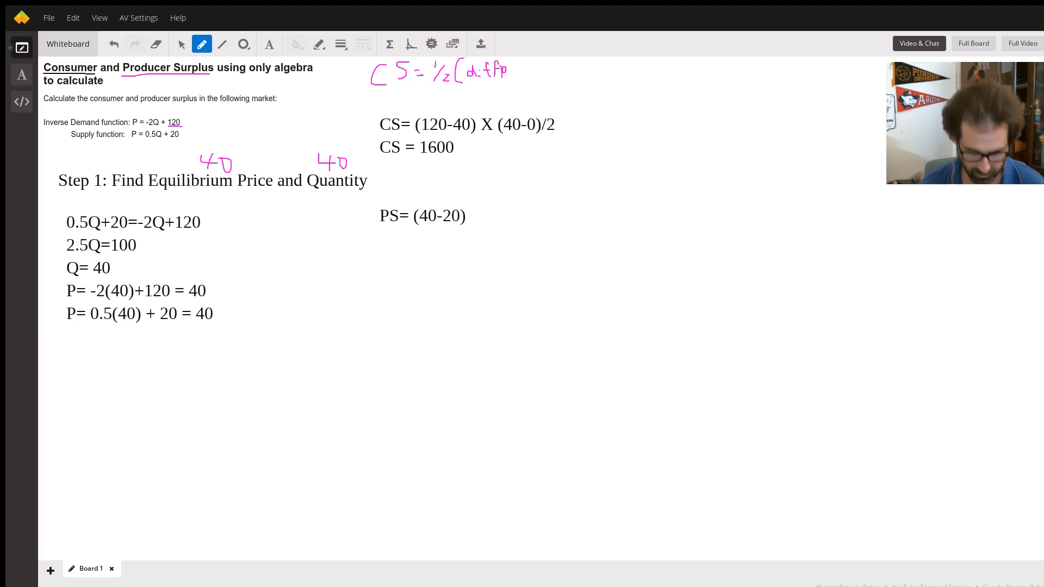
type("X")
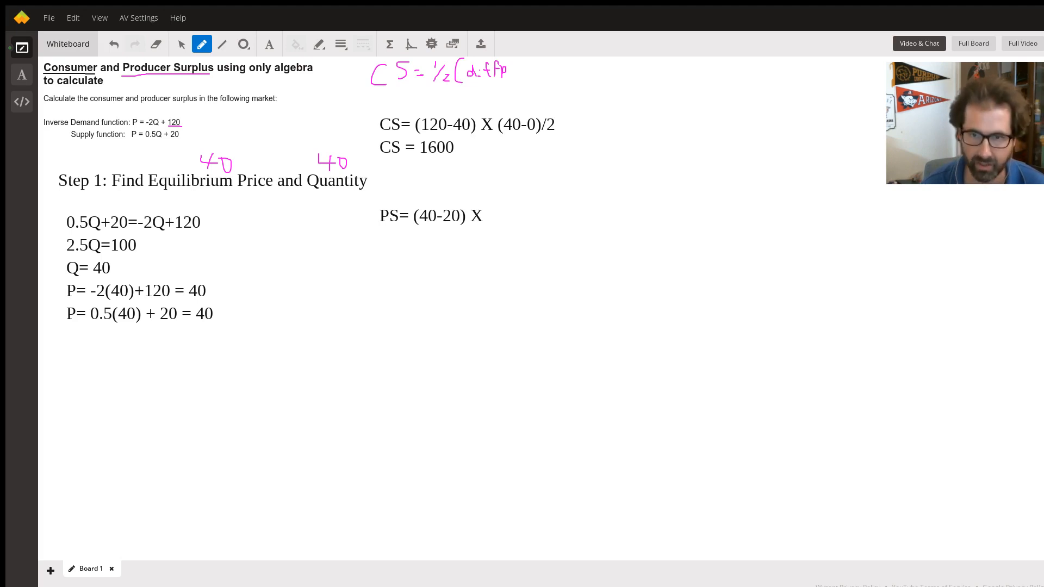
type("(40-0)/")
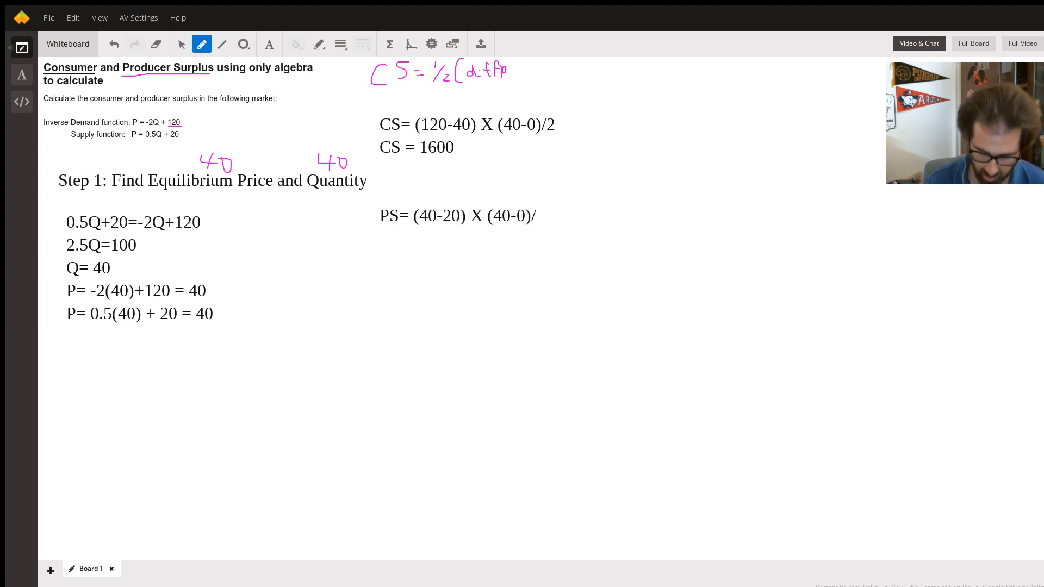
type("2")
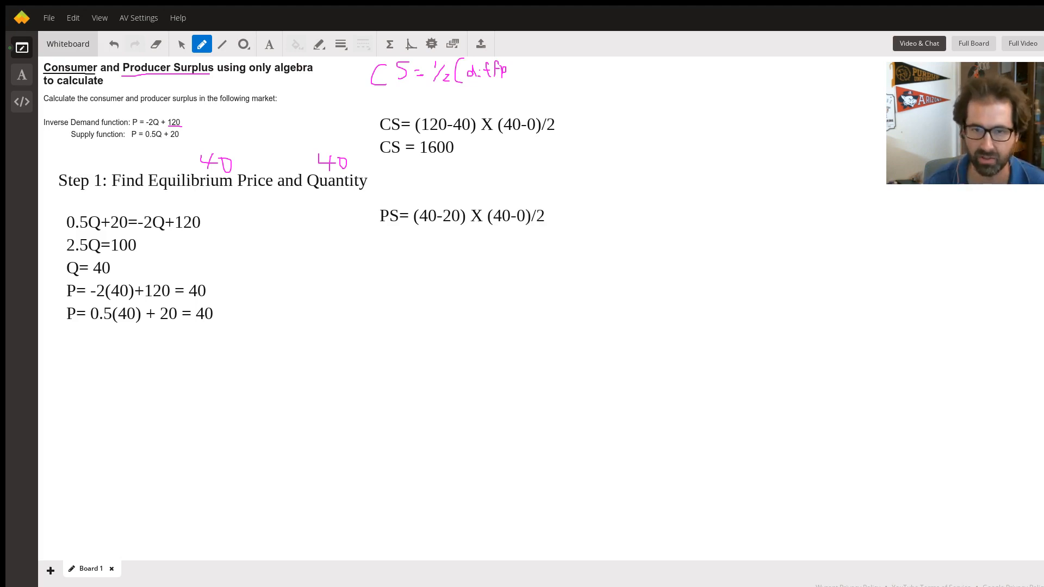
Begin the producer surplus answer line with 'PS 41'
type("PS")
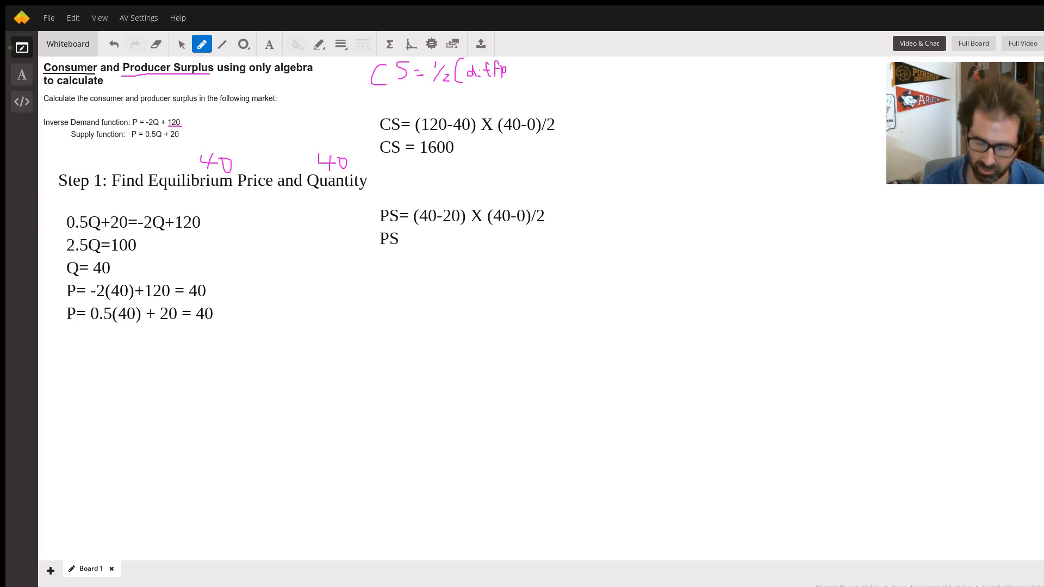
type("41")
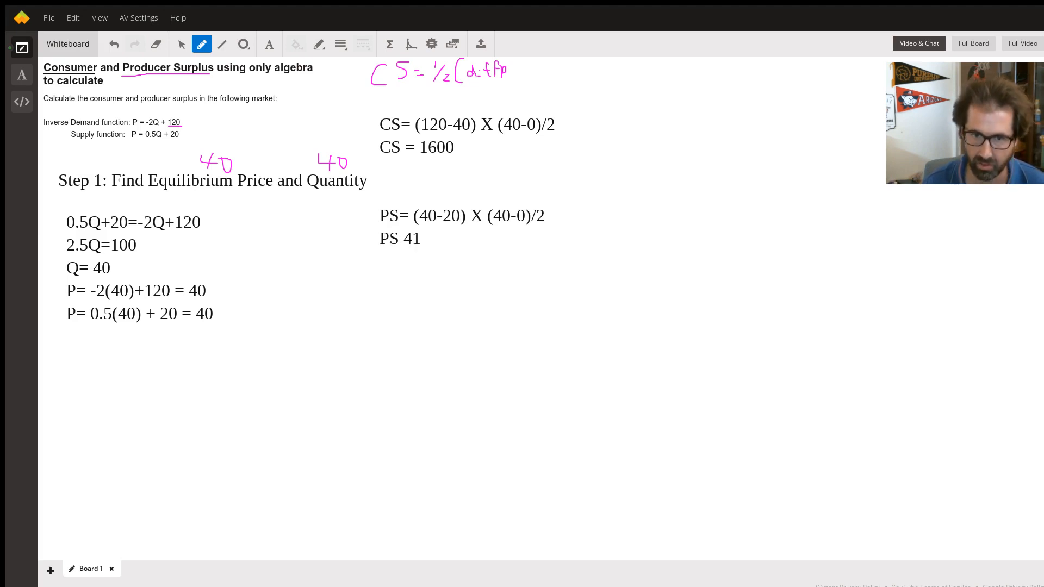